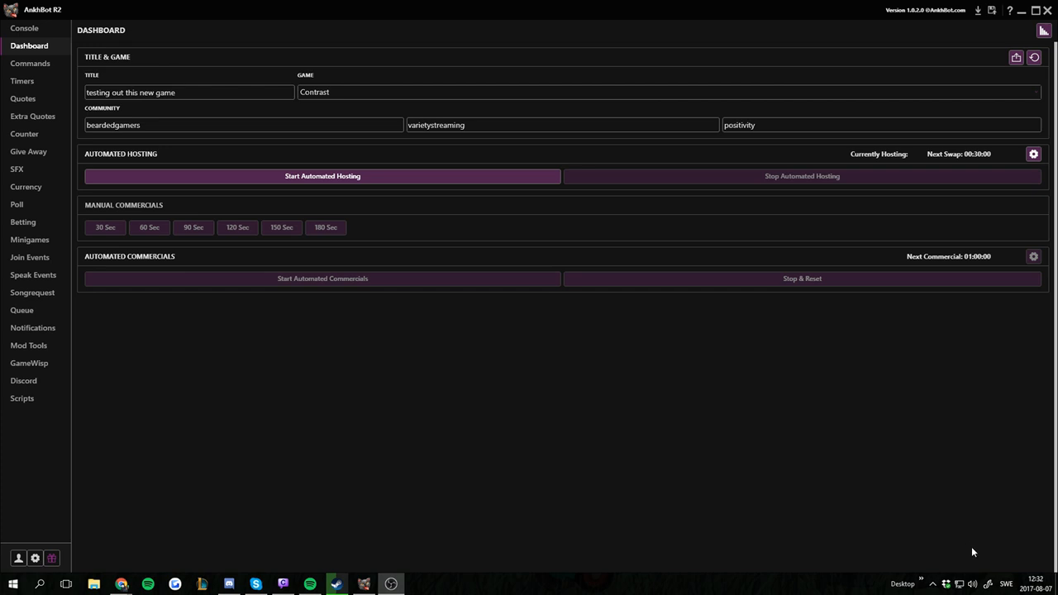
{"action": "mouse_move", "coordinate": [833, 526]}
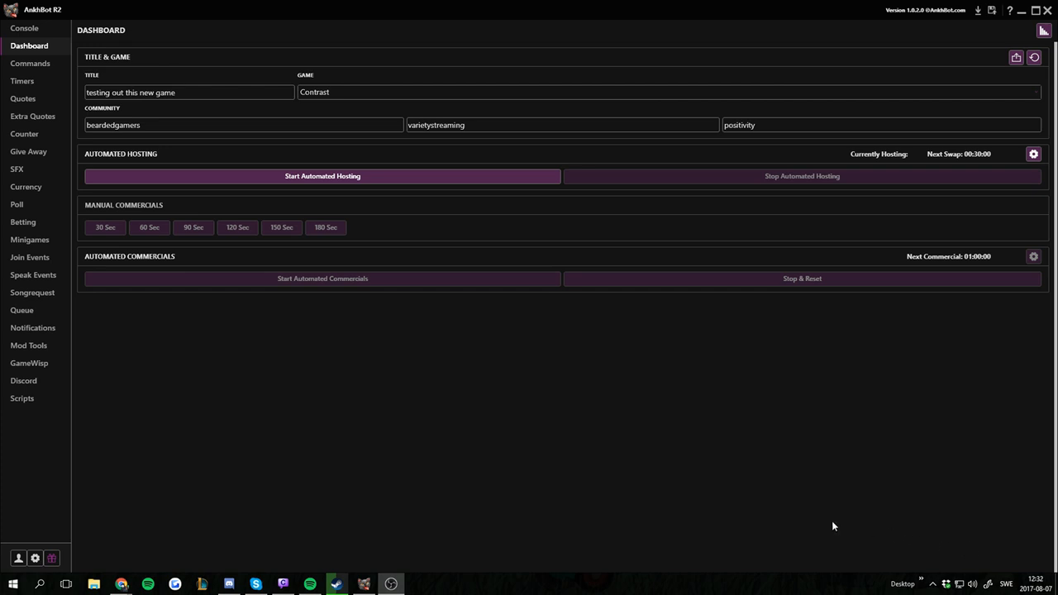
{"action": "mouse_move", "coordinate": [393, 558]}
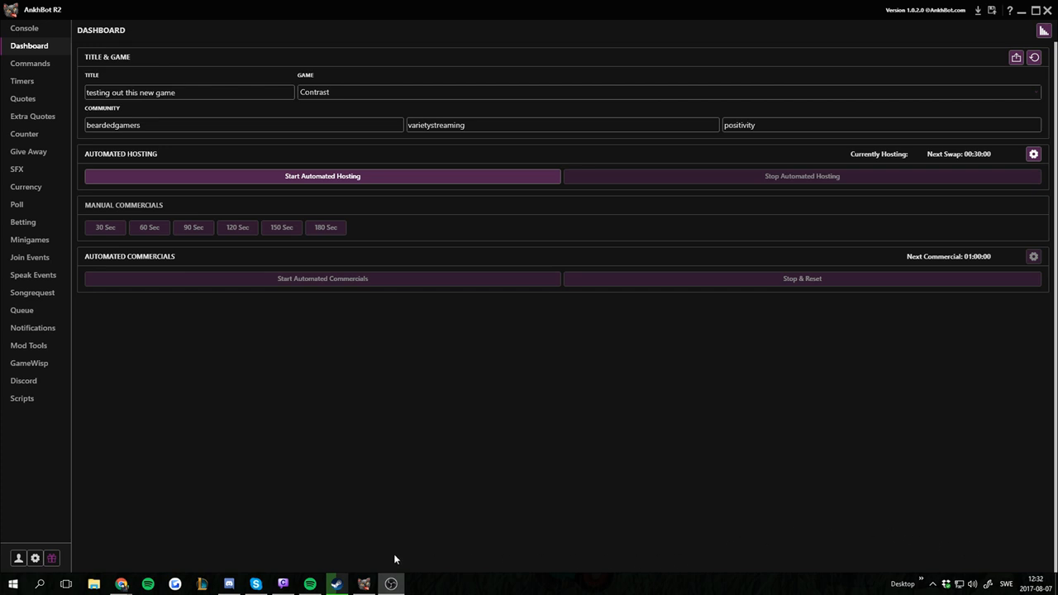
{"action": "mouse_move", "coordinate": [198, 537]}
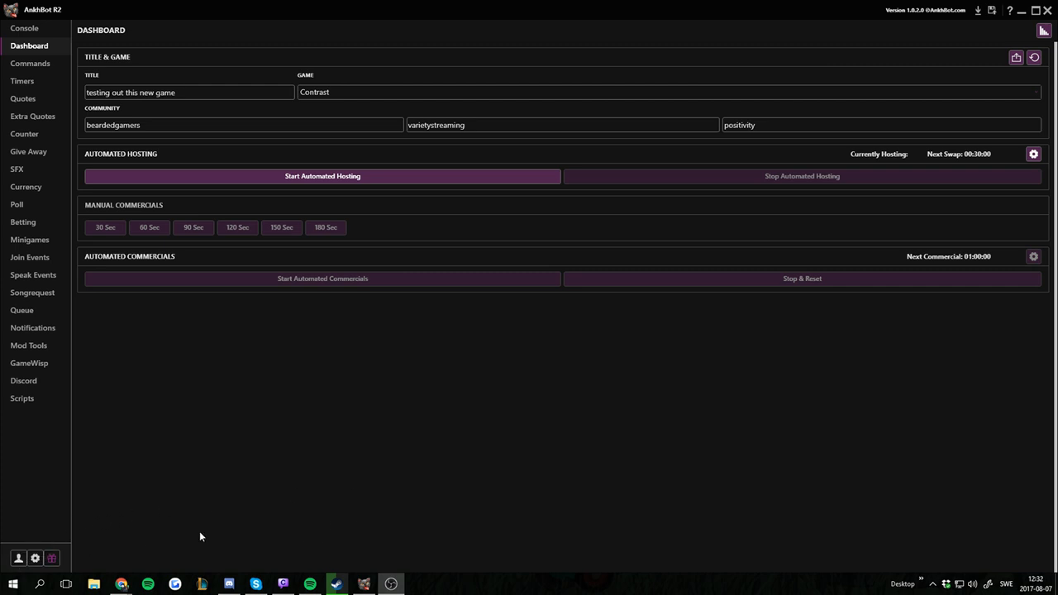
{"action": "mouse_move", "coordinate": [289, 504]}
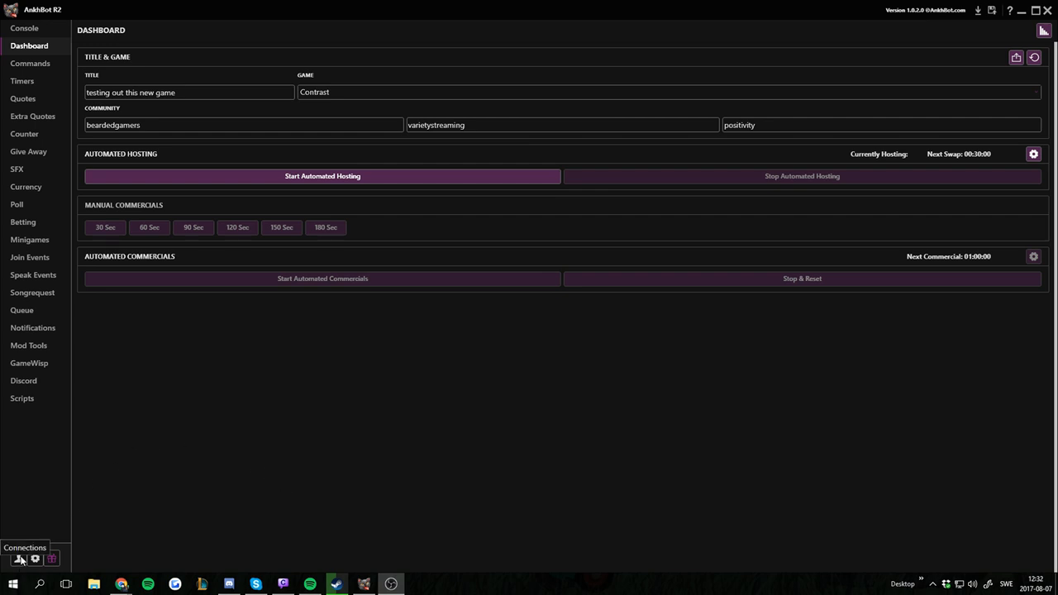
Show the Cloud backup settings in the bot's Connections window
{"action": "left_click", "coordinate": [18, 559]}
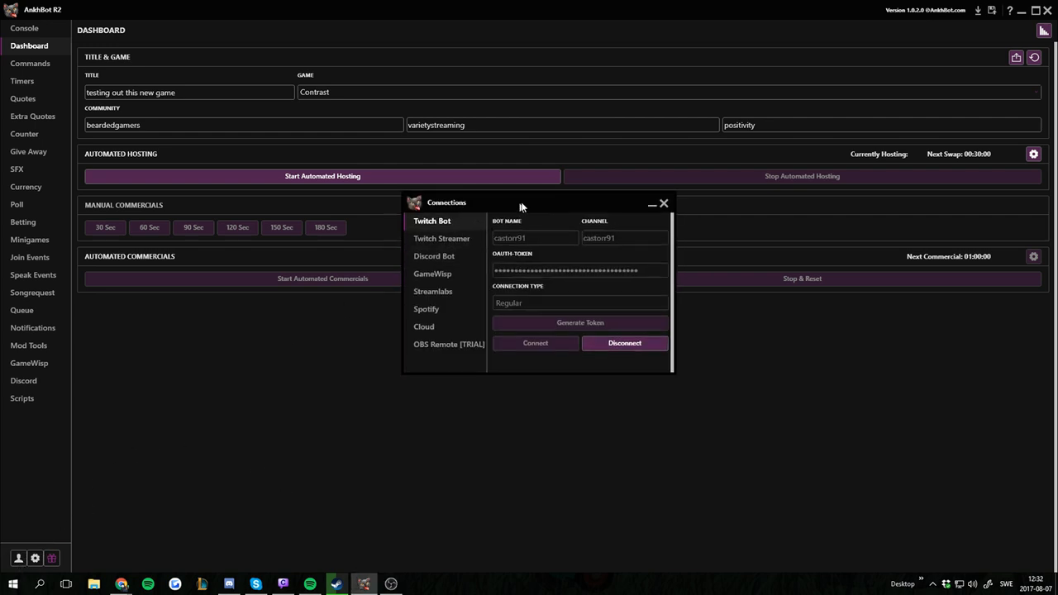
{"action": "left_click_drag", "start_coordinate": [521, 201], "coordinate": [519, 190]}
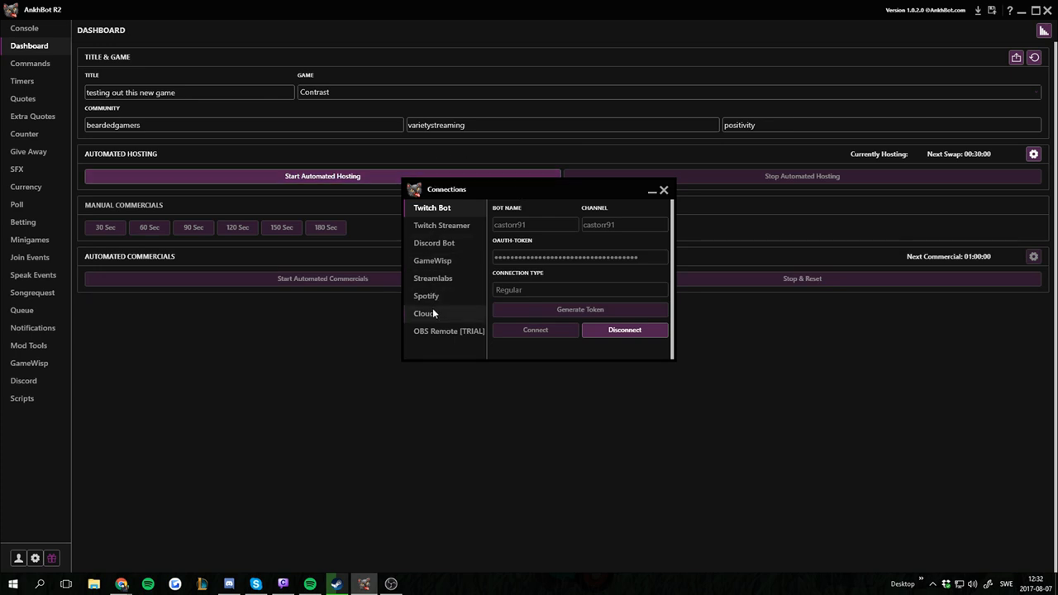
{"action": "left_click", "coordinate": [423, 312]}
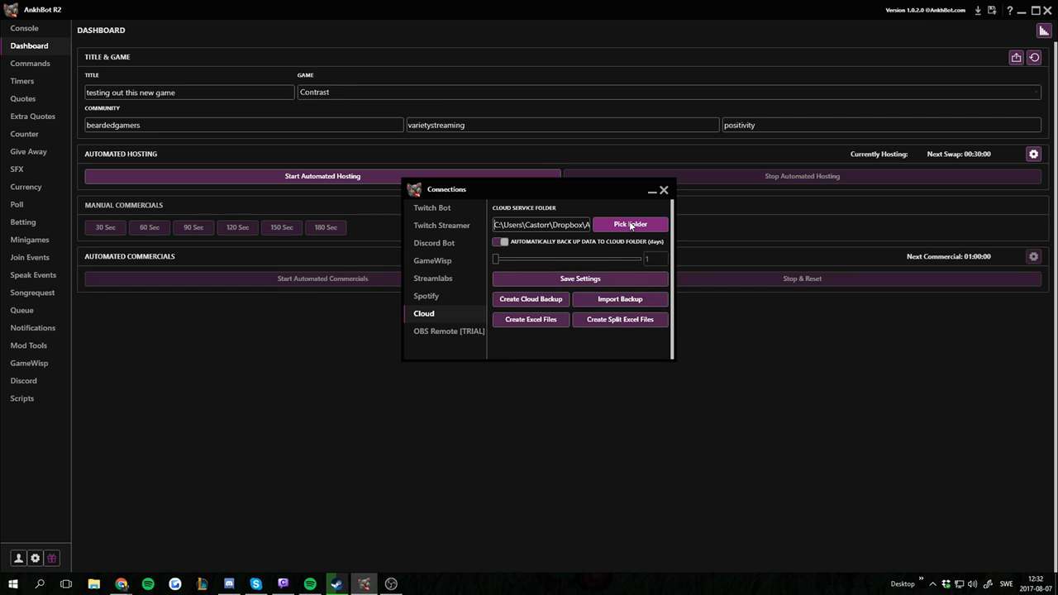
{"action": "mouse_move", "coordinate": [556, 241]}
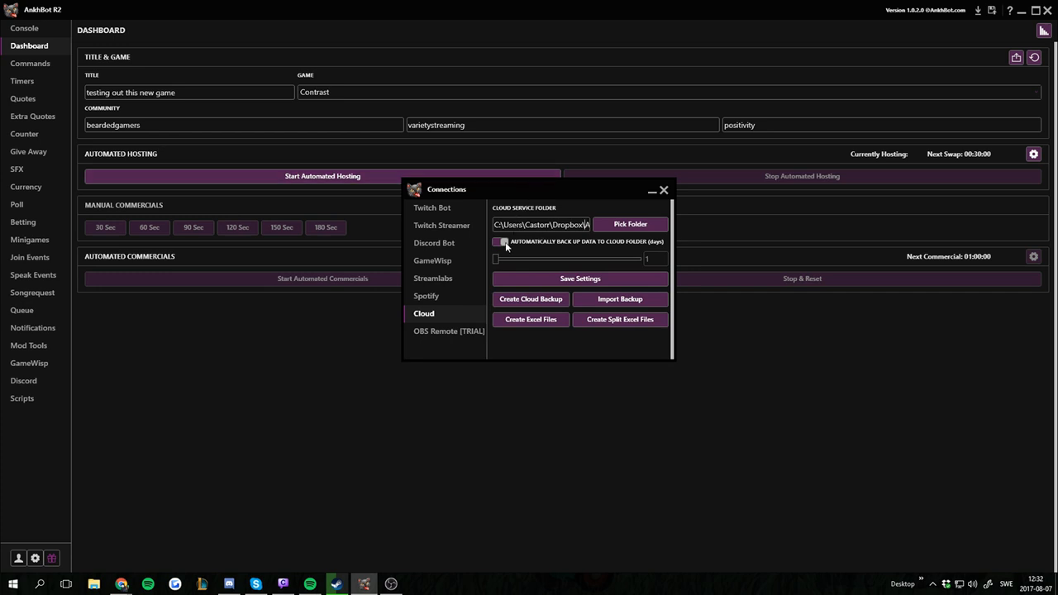
{"action": "mouse_move", "coordinate": [505, 254]}
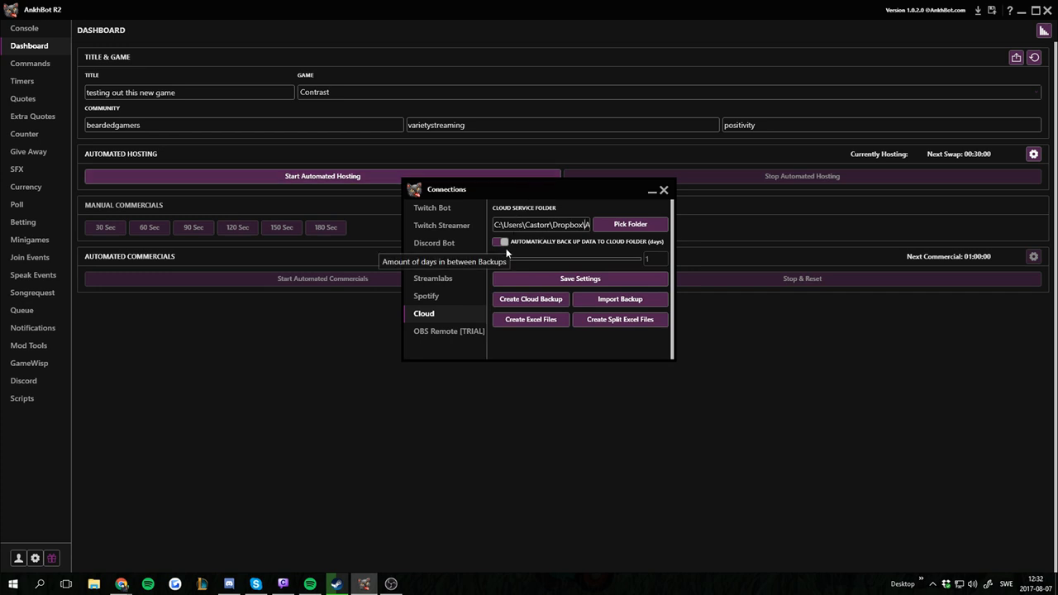
{"action": "mouse_move", "coordinate": [575, 370]}
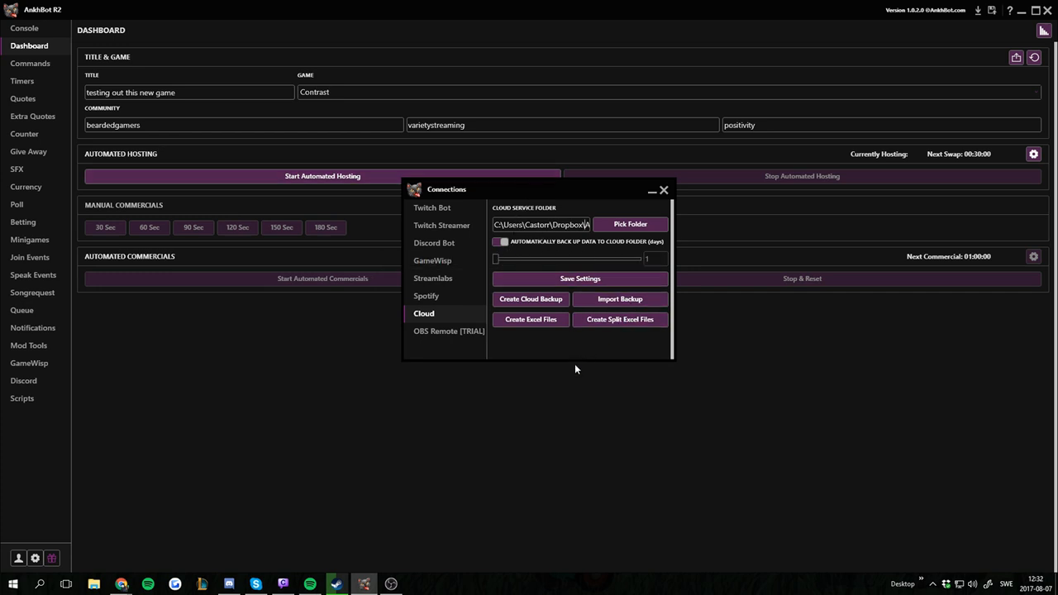
{"action": "mouse_move", "coordinate": [505, 410]}
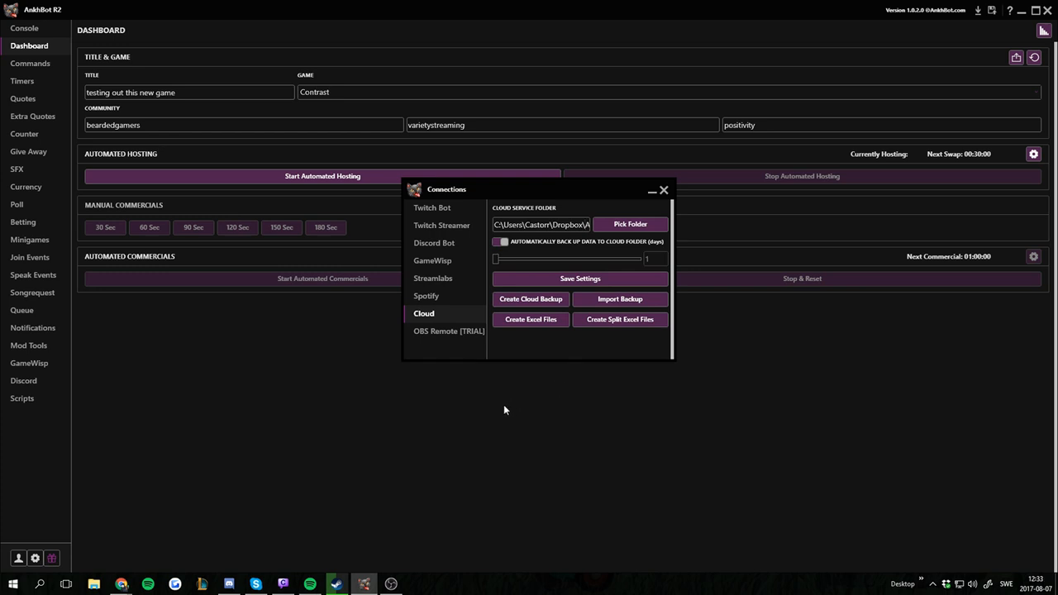
{"action": "mouse_move", "coordinate": [545, 393]}
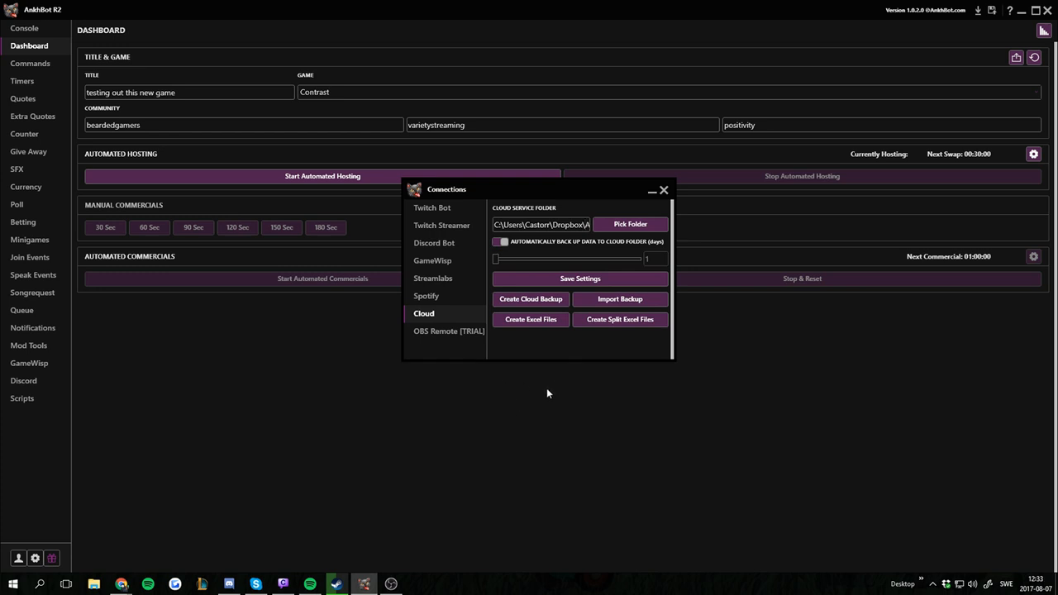
{"action": "mouse_move", "coordinate": [590, 426]}
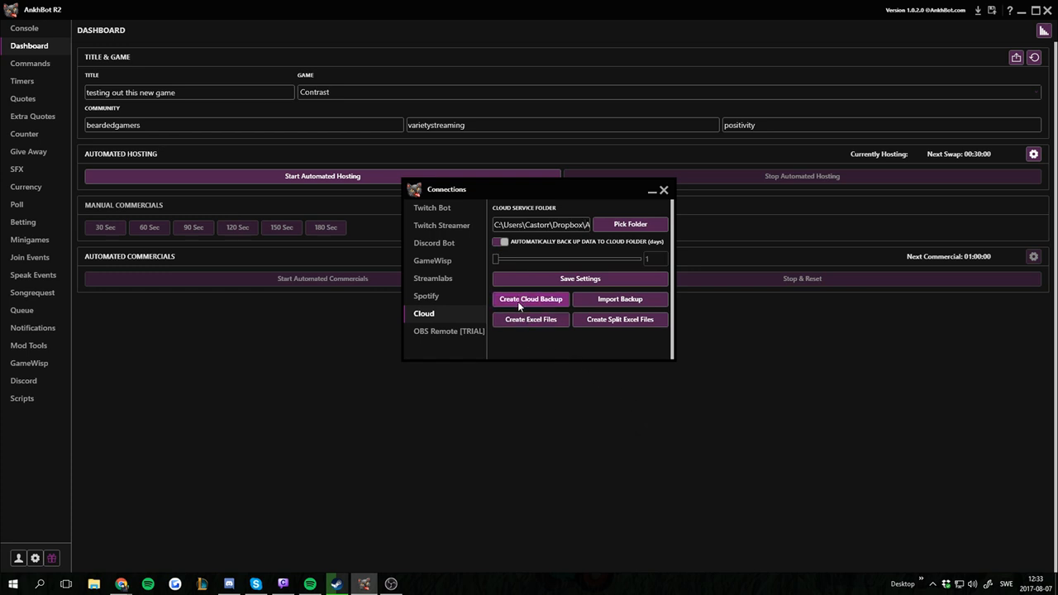
{"action": "mouse_move", "coordinate": [560, 309]}
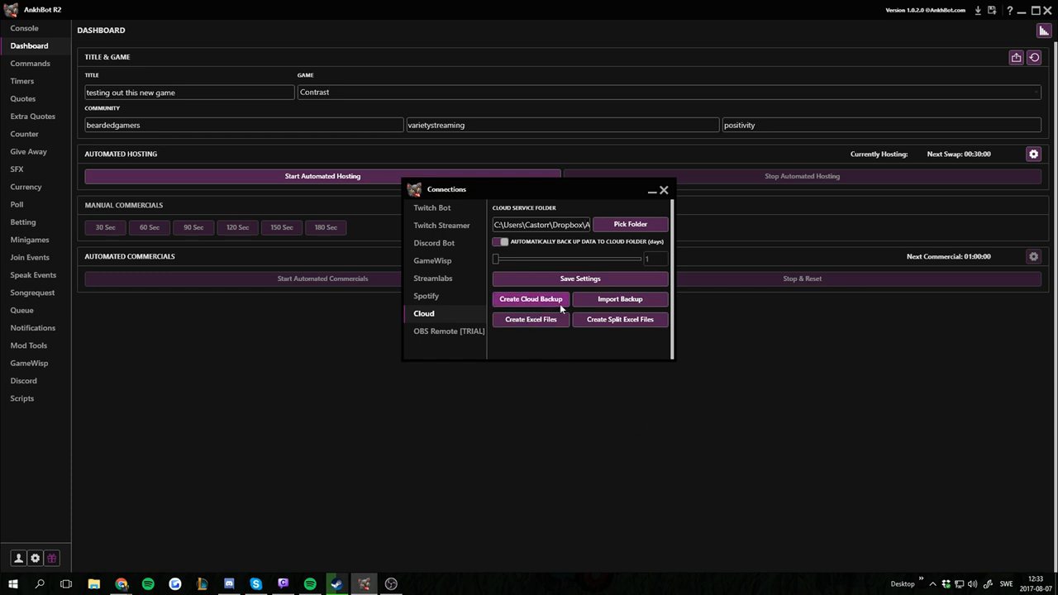
{"action": "mouse_move", "coordinate": [552, 367]}
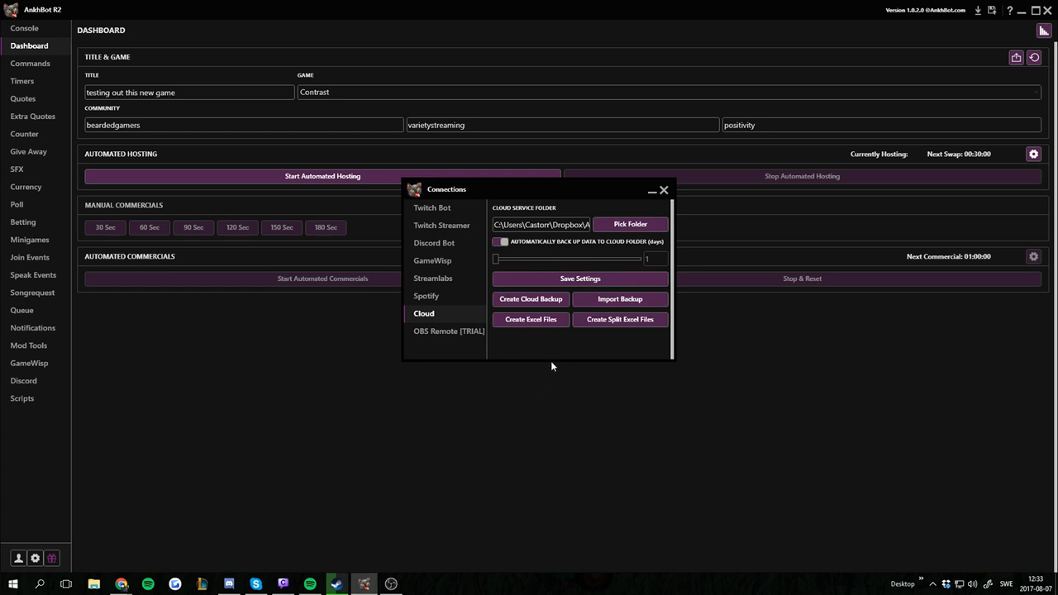
{"action": "mouse_move", "coordinate": [615, 295]}
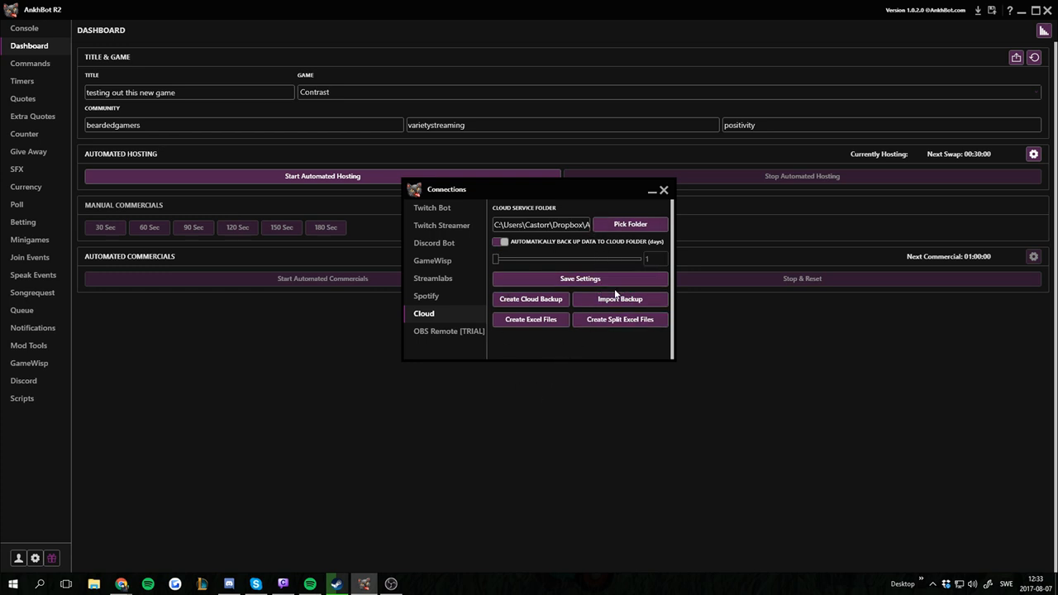
{"action": "mouse_move", "coordinate": [96, 579]}
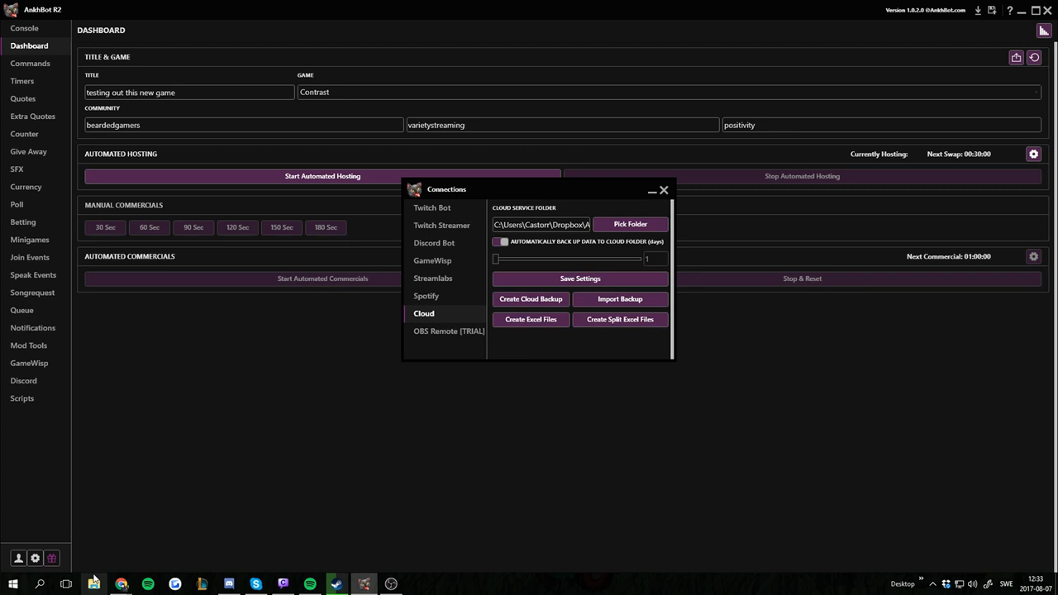
Browse to the Ankhbot backup folder inside Dropbox in File Explorer
{"action": "left_click", "coordinate": [630, 225]}
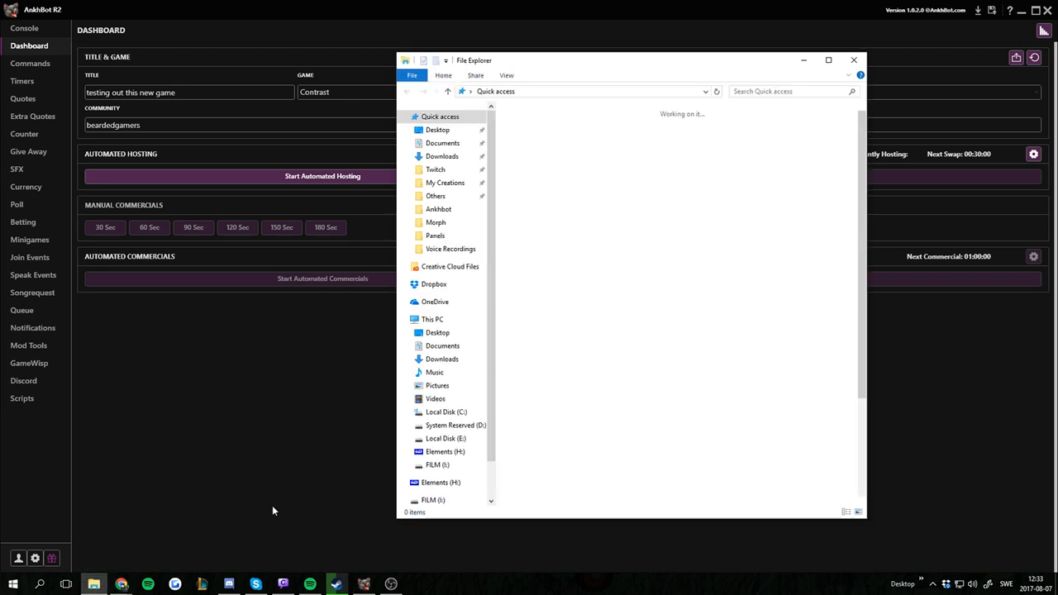
{"action": "left_click", "coordinate": [440, 116]}
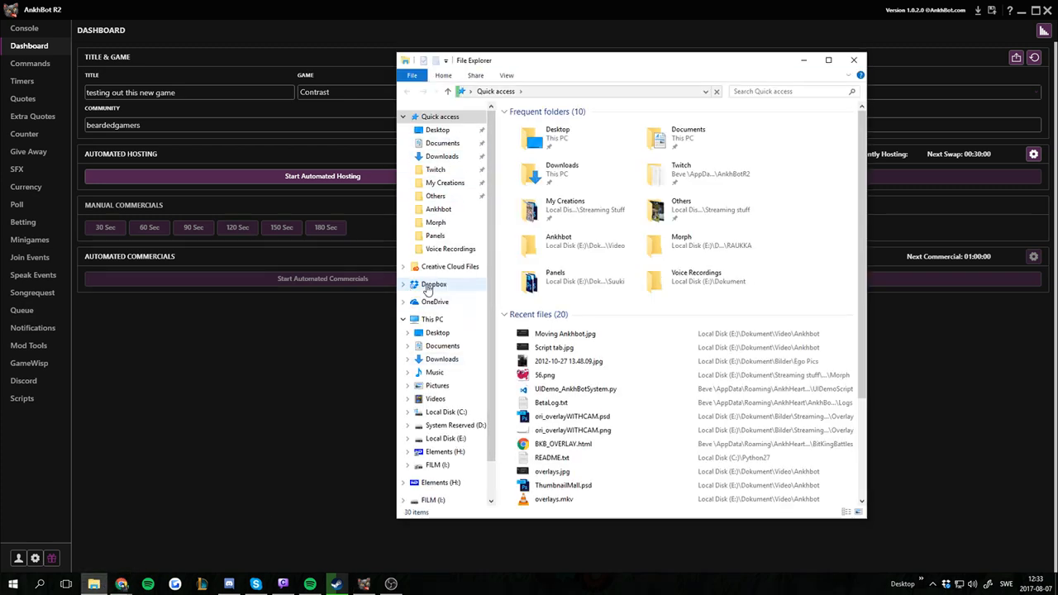
{"action": "left_click", "coordinate": [433, 284]}
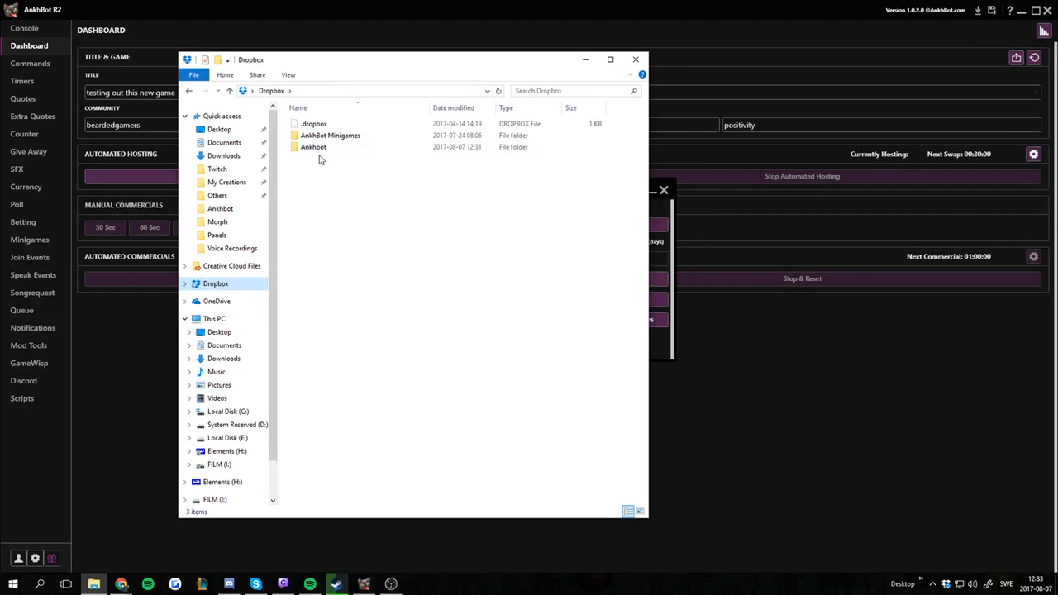
{"action": "double_click", "coordinate": [314, 145]}
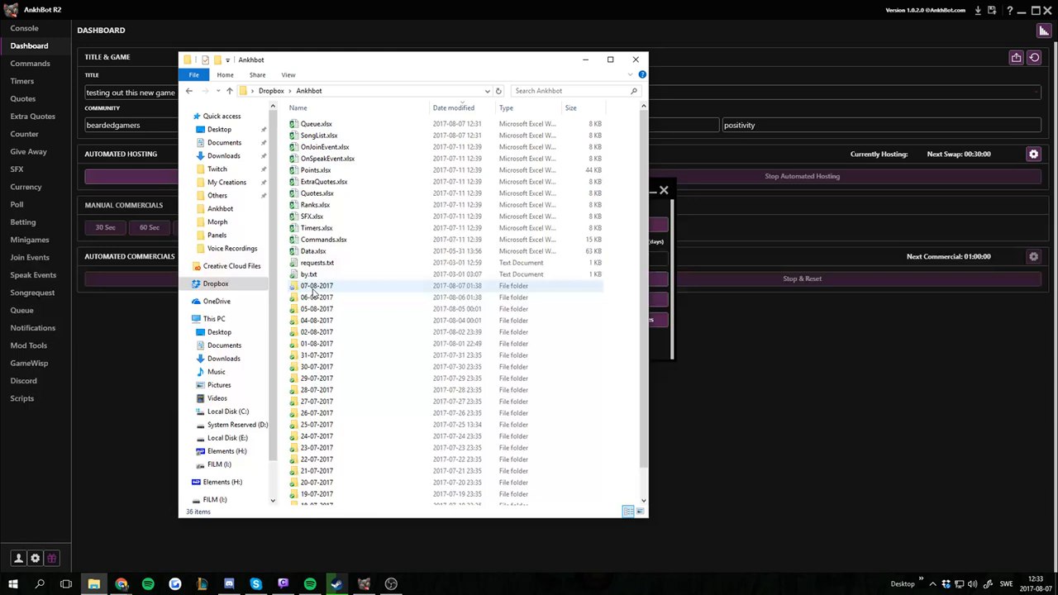
{"action": "mouse_move", "coordinate": [317, 285]}
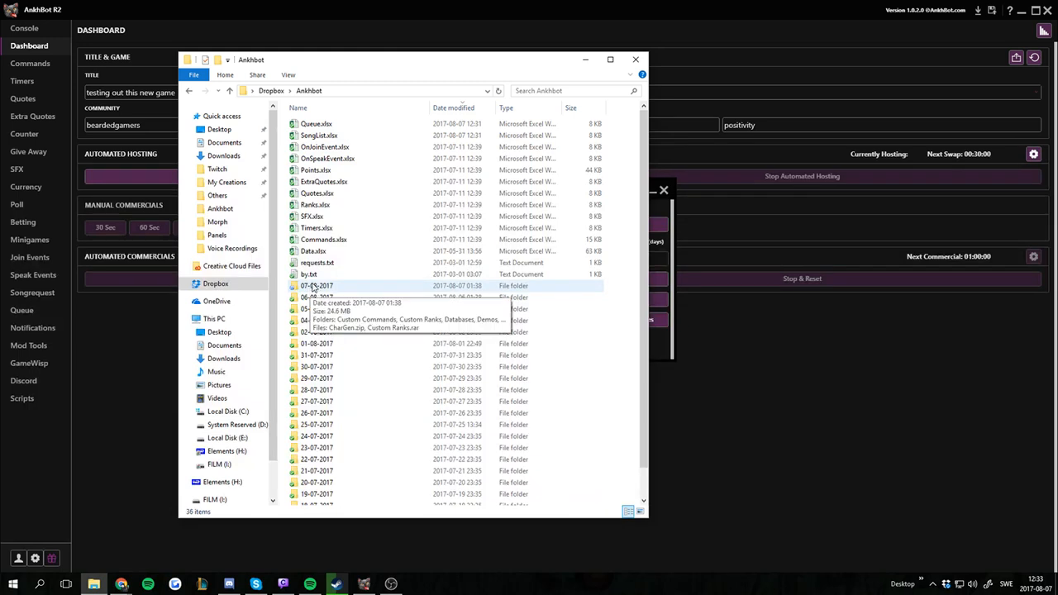
Create a new cloud backup of the bot data and confirm it
{"action": "left_click", "coordinate": [317, 285]}
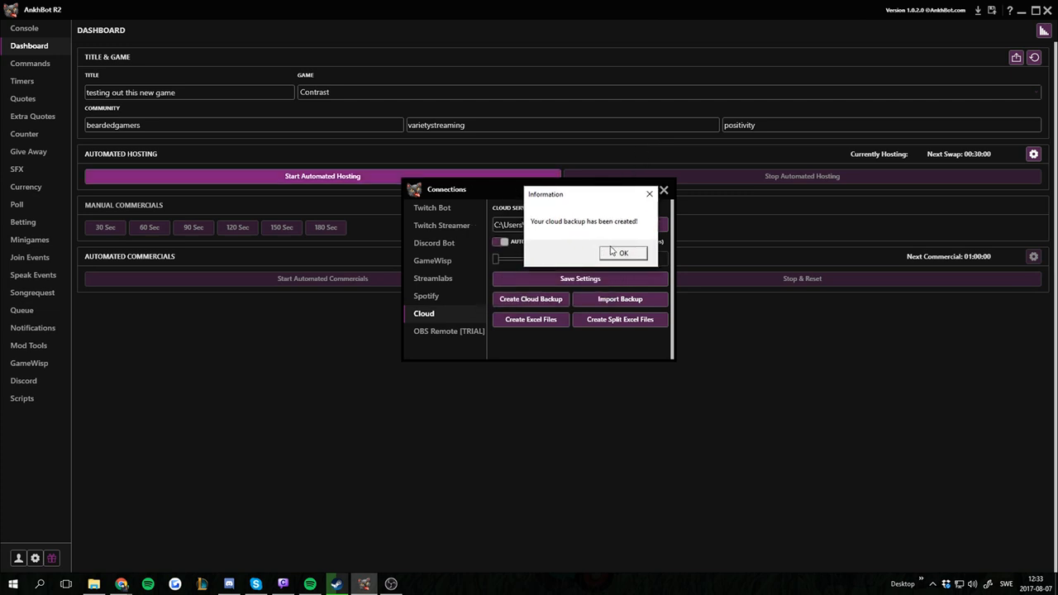
{"action": "left_click", "coordinate": [622, 252]}
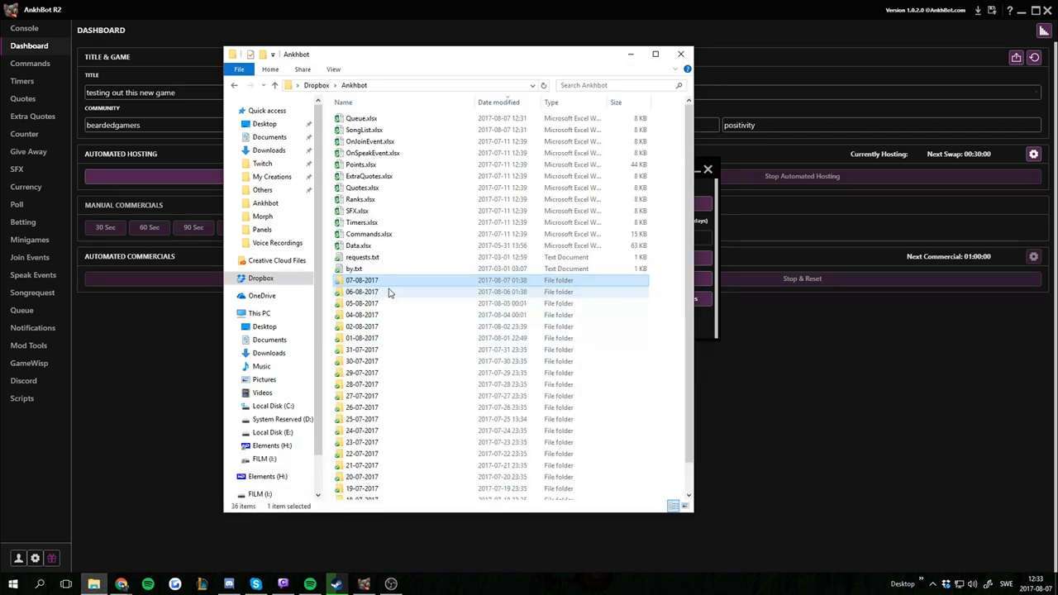
{"action": "mouse_move", "coordinate": [362, 291]}
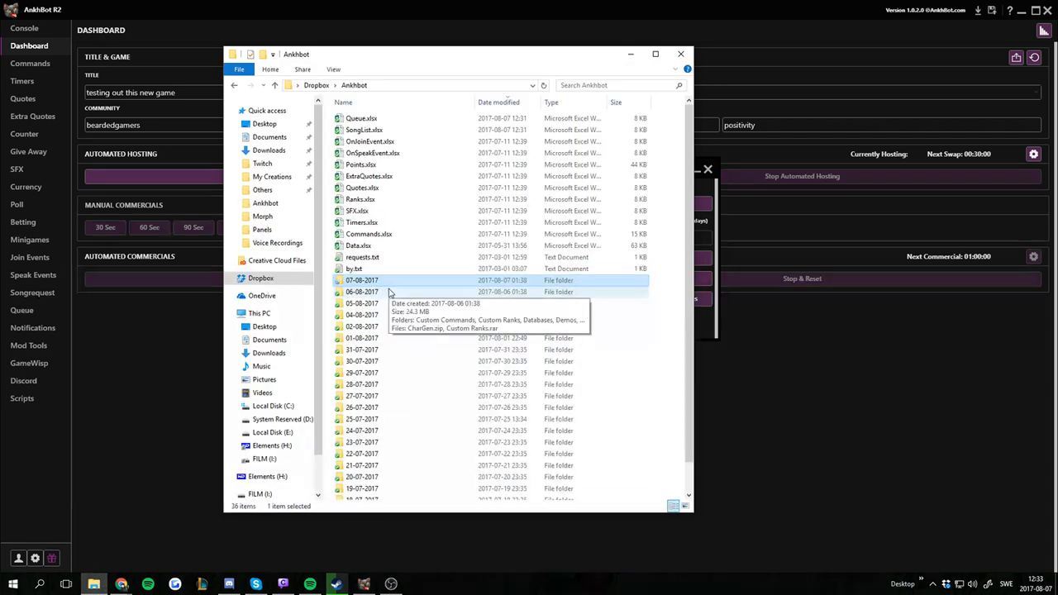
{"action": "mouse_move", "coordinate": [299, 74]}
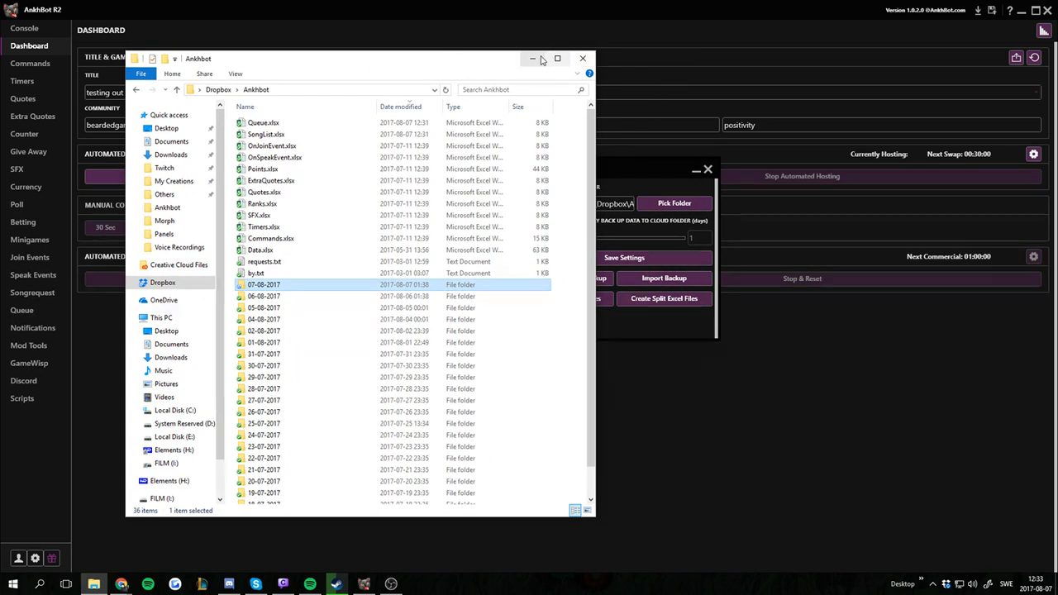
Accept the import-backup warning and start picking a cloud service folder
{"action": "left_click", "coordinate": [665, 278]}
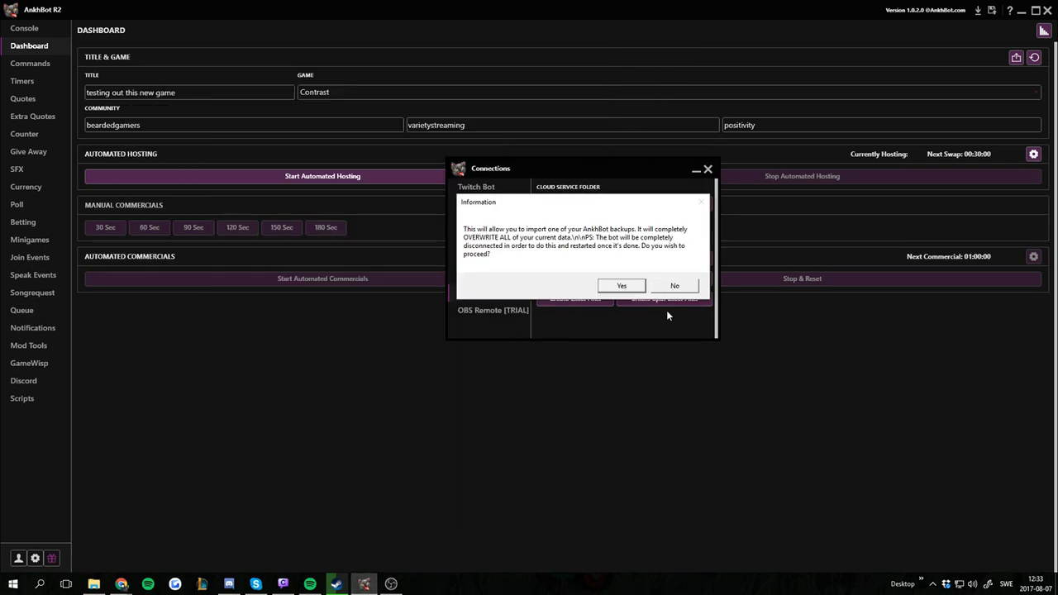
{"action": "mouse_move", "coordinate": [595, 202]}
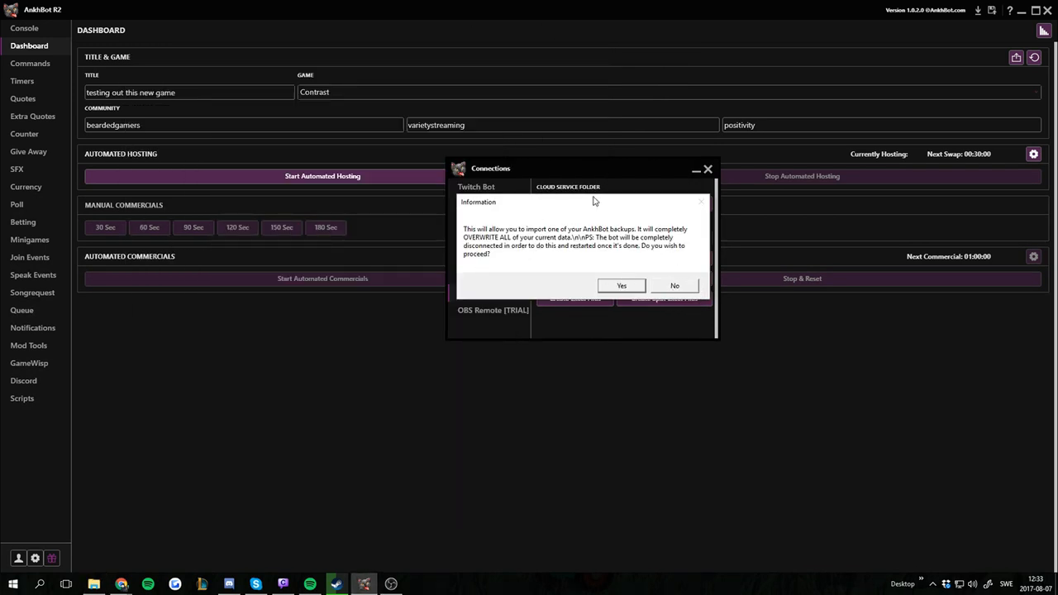
{"action": "mouse_move", "coordinate": [615, 317]}
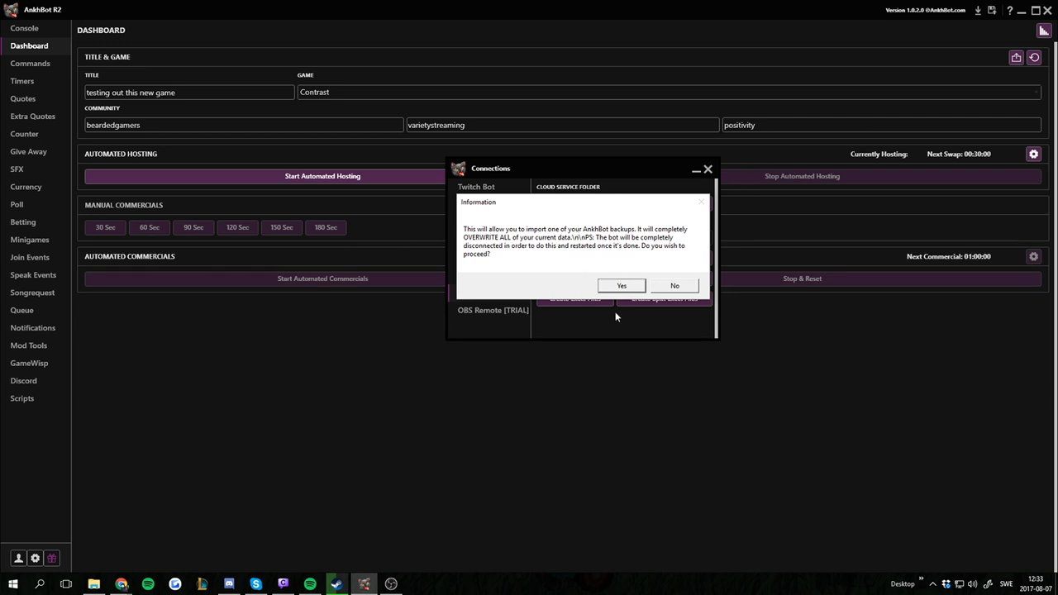
{"action": "left_click", "coordinate": [675, 285]}
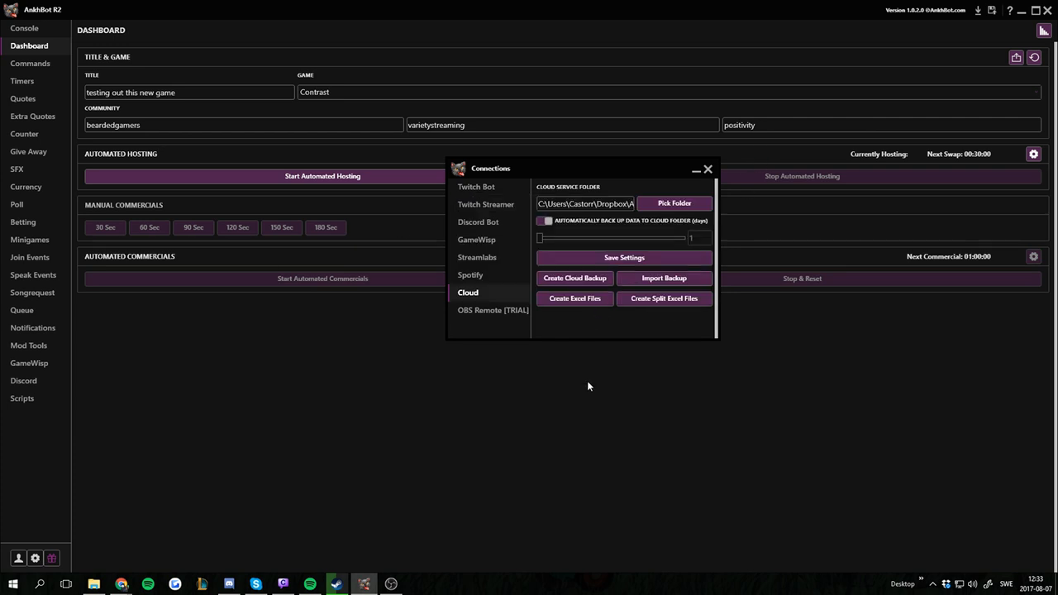
{"action": "left_click", "coordinate": [674, 203]}
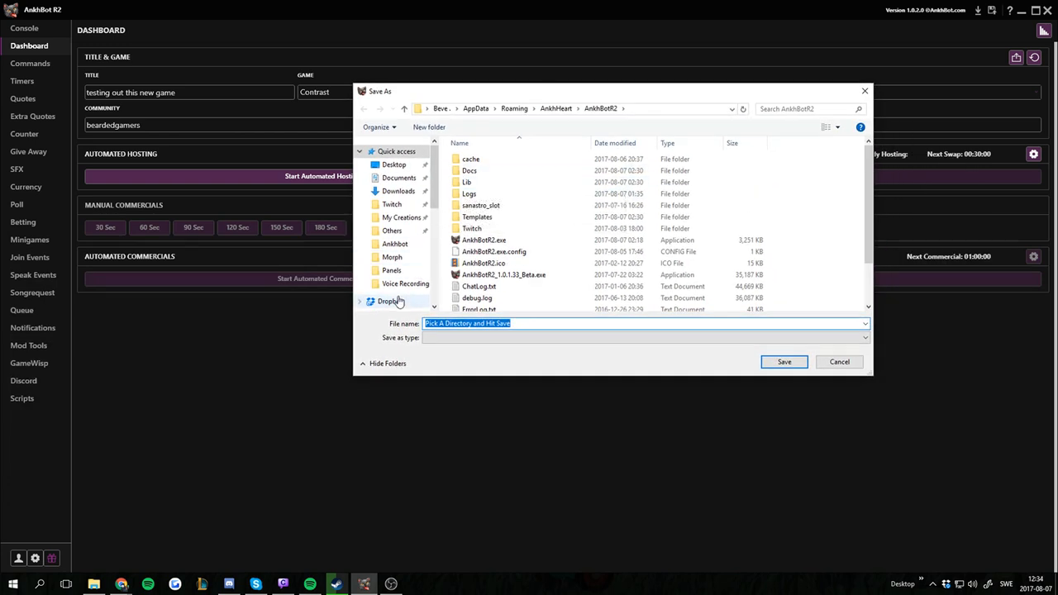
Browse Dropbox's Ankhbot backups into the 07-08-2017 dated folder
{"action": "left_click", "coordinate": [390, 301]}
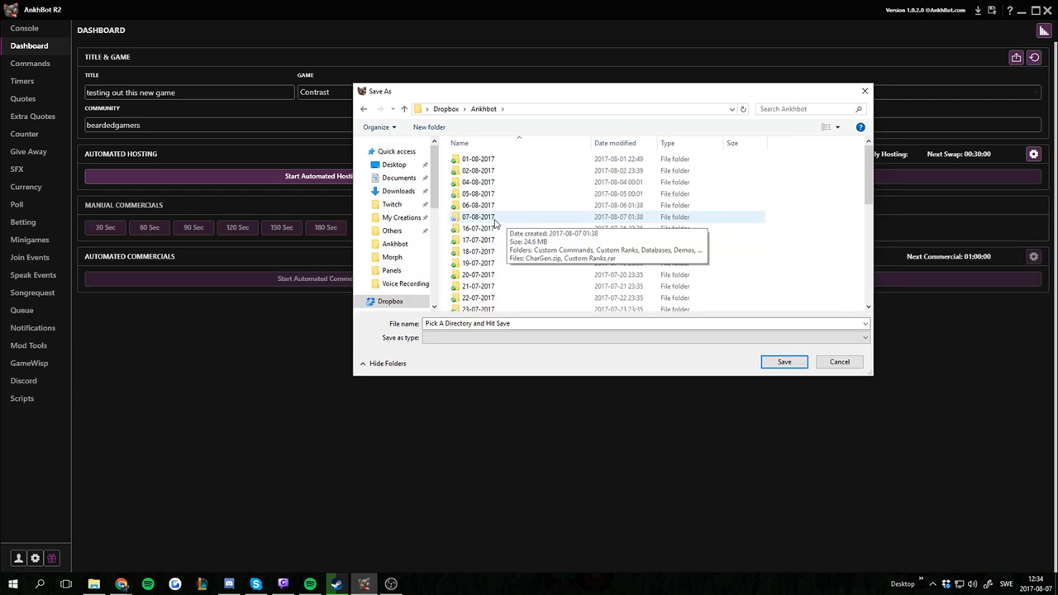
{"action": "left_click", "coordinate": [479, 217]}
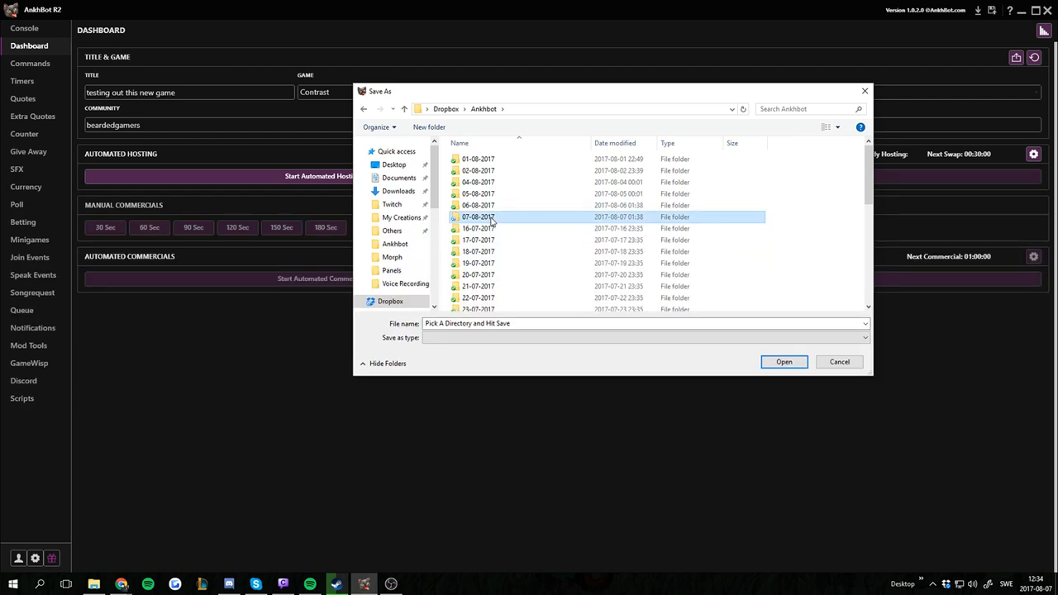
{"action": "double_click", "coordinate": [478, 216]}
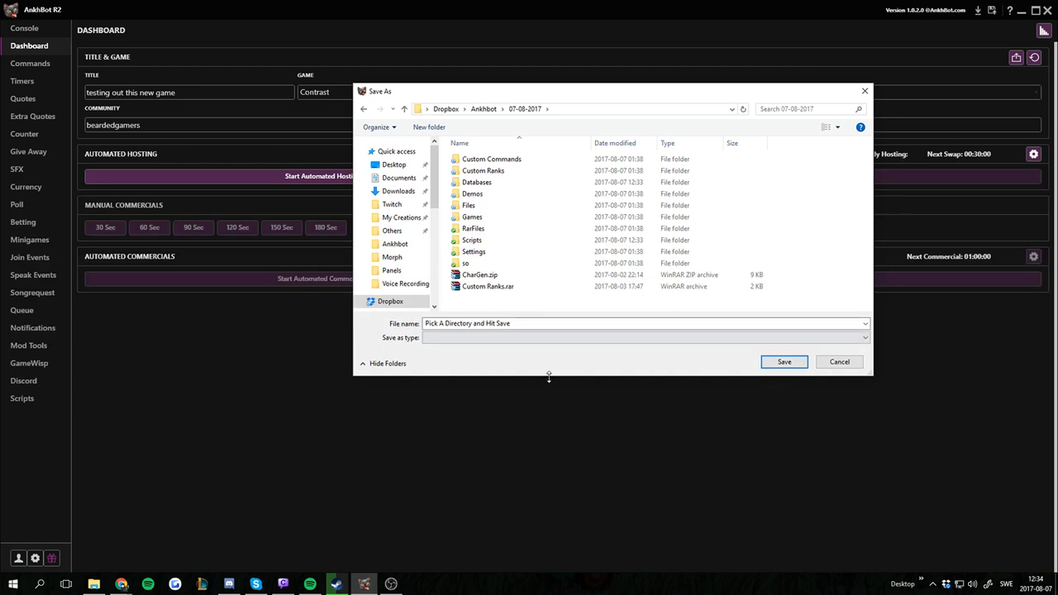
{"action": "mouse_move", "coordinate": [701, 513]}
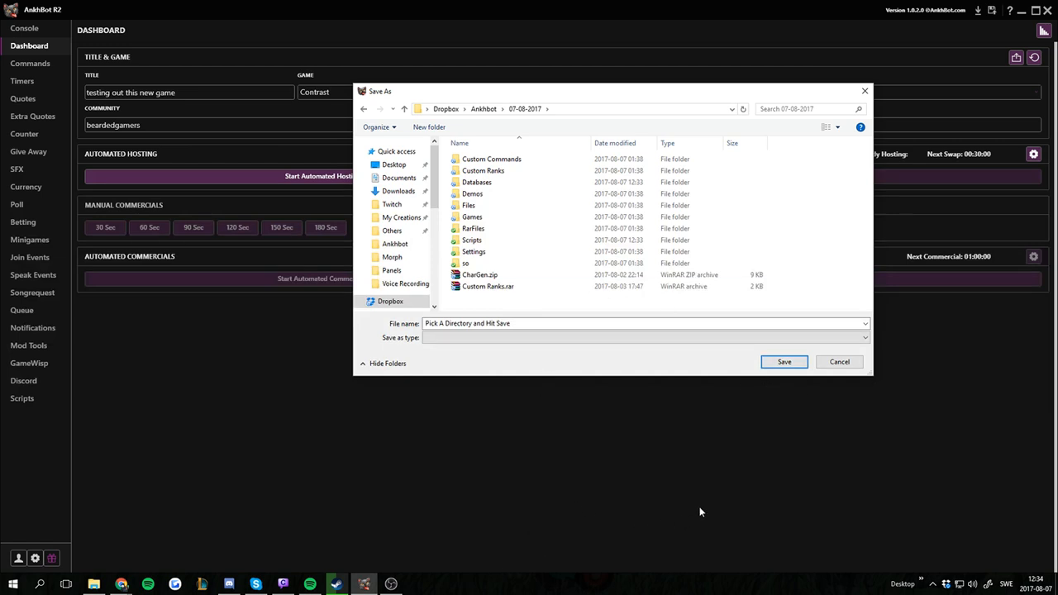
{"action": "mouse_move", "coordinate": [881, 383]}
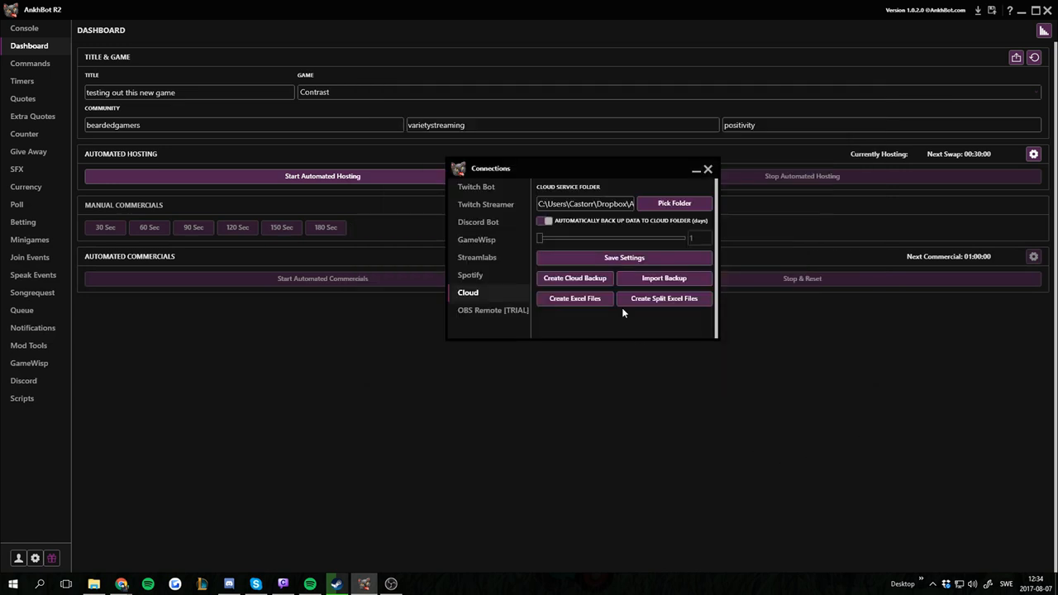
Close Connections and open the bot's install directory from the extras menu
{"action": "left_click", "coordinate": [707, 169]}
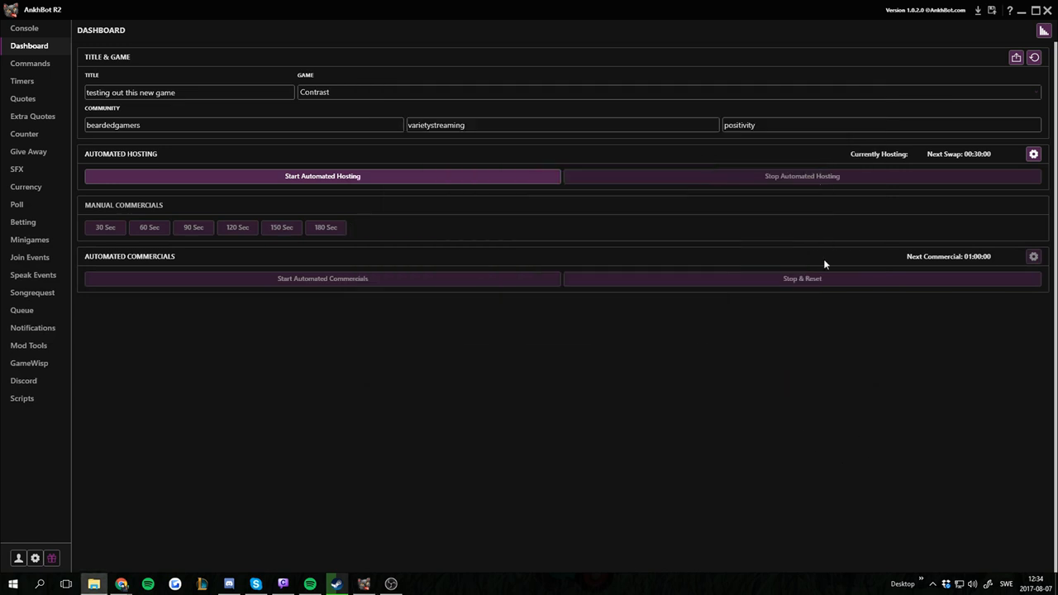
{"action": "mouse_move", "coordinate": [651, 446]}
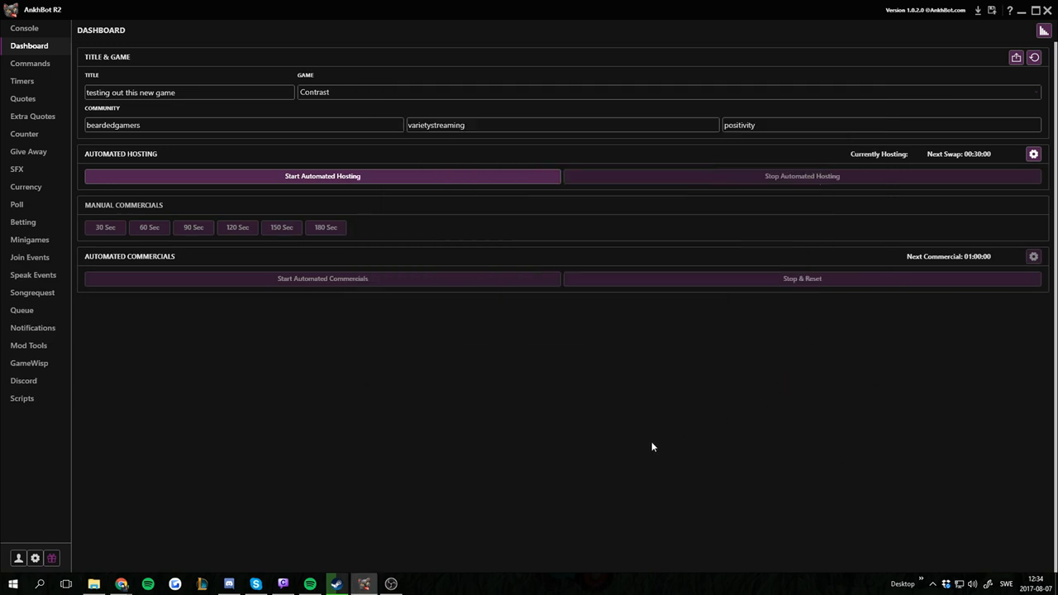
{"action": "mouse_move", "coordinate": [856, 106]}
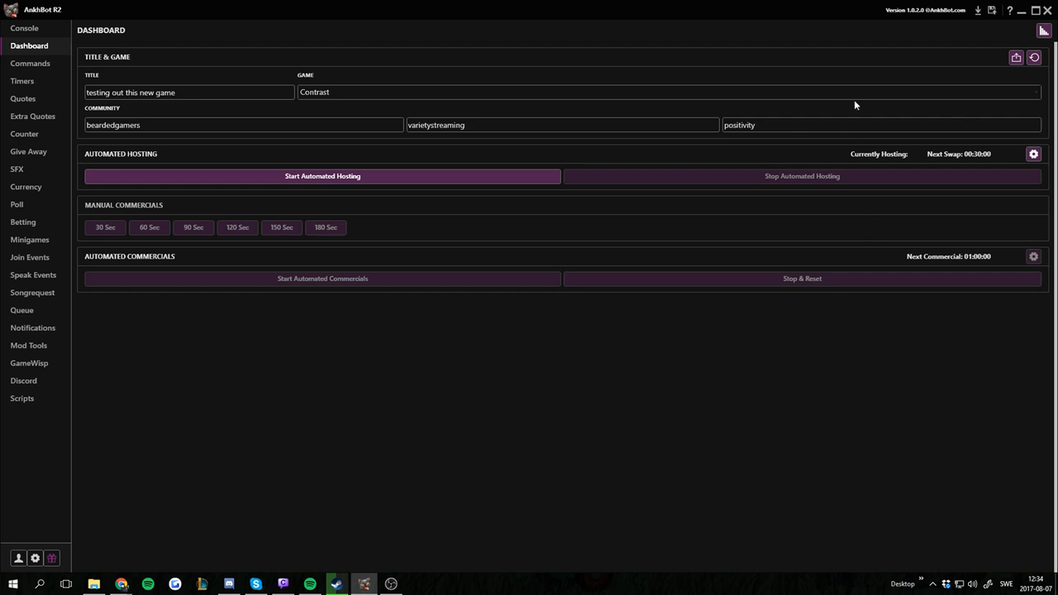
{"action": "left_click", "coordinate": [1009, 10]}
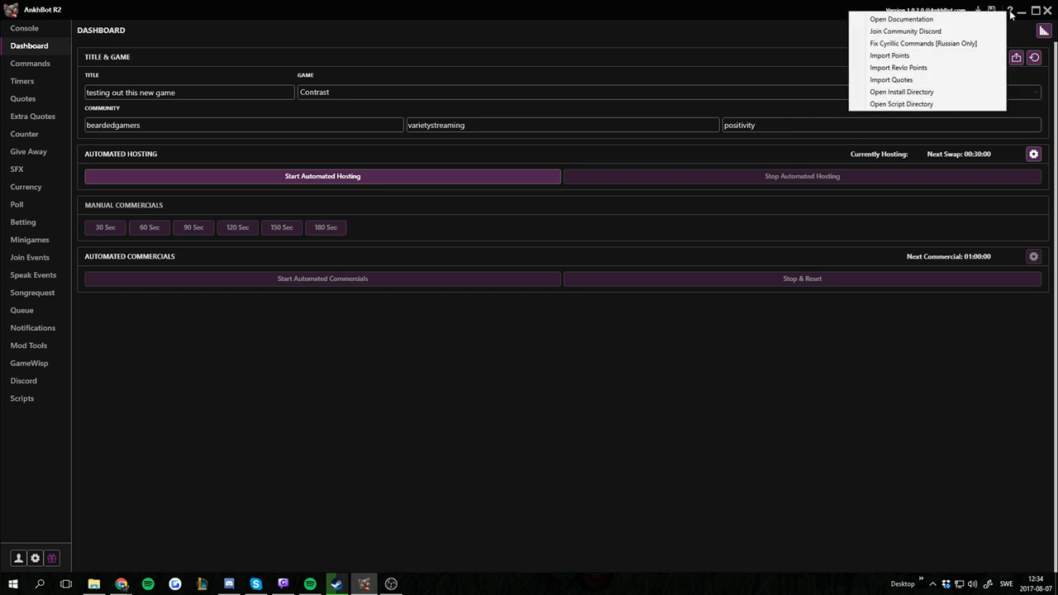
{"action": "mouse_move", "coordinate": [901, 91]}
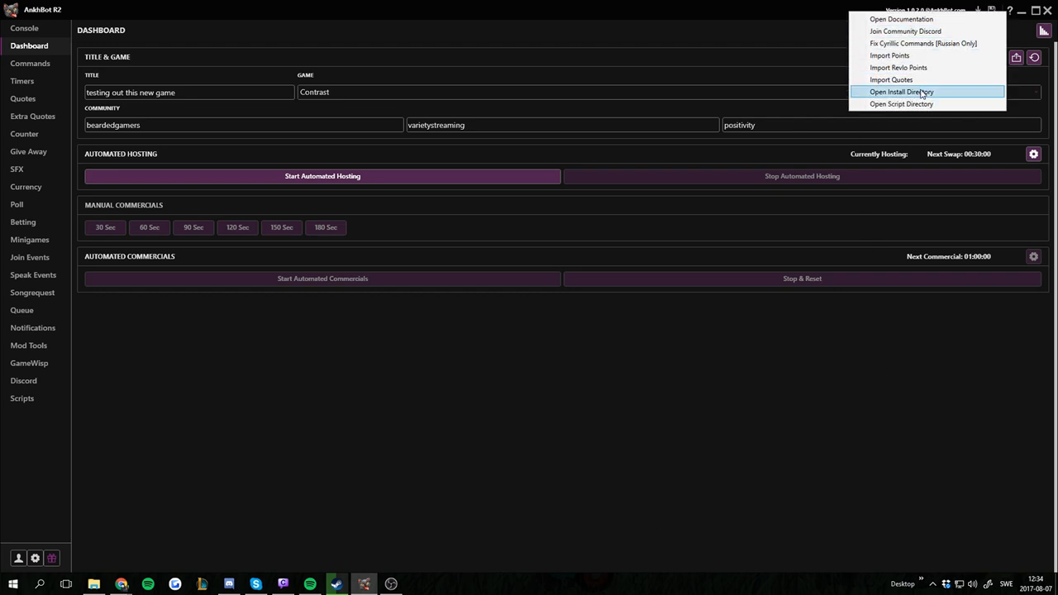
{"action": "left_click", "coordinate": [901, 93]}
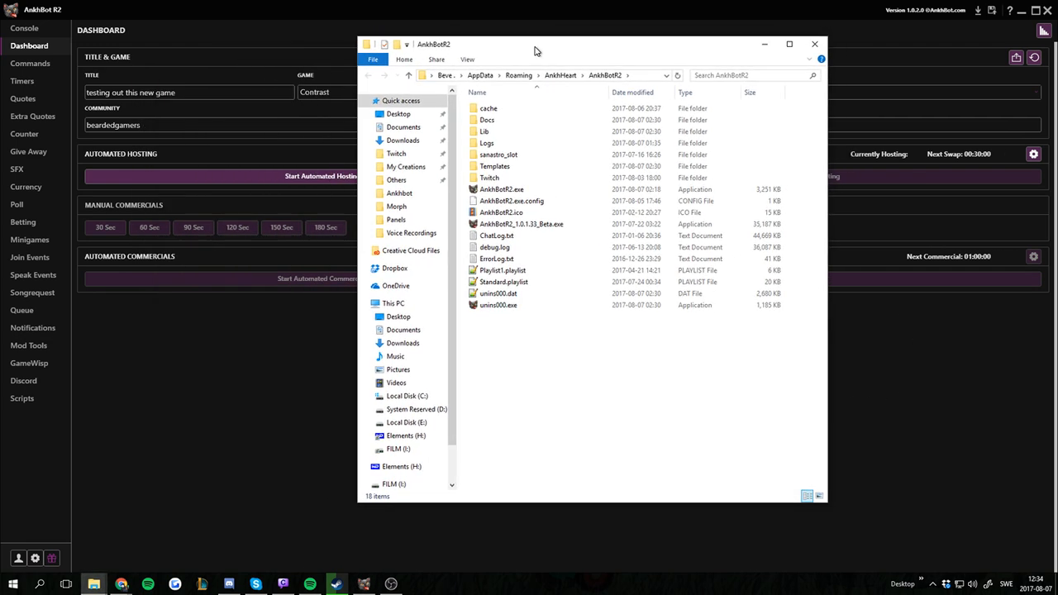
{"action": "mouse_move", "coordinate": [604, 408]}
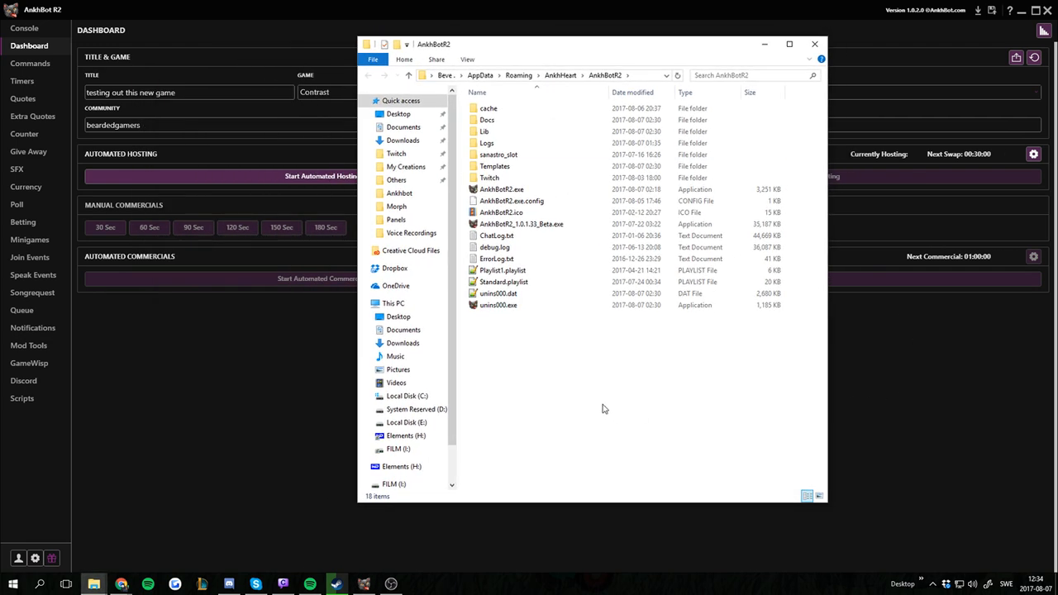
Copy the Twitch folder from the AnkhBot R2 install directory
{"action": "left_click", "coordinate": [489, 179]}
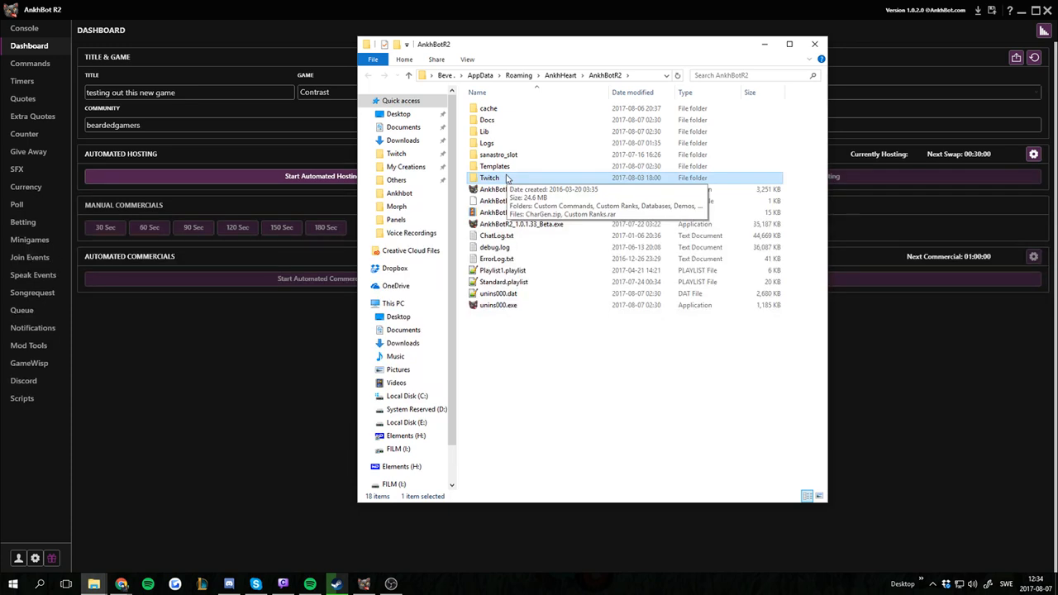
{"action": "right_click", "coordinate": [489, 179]}
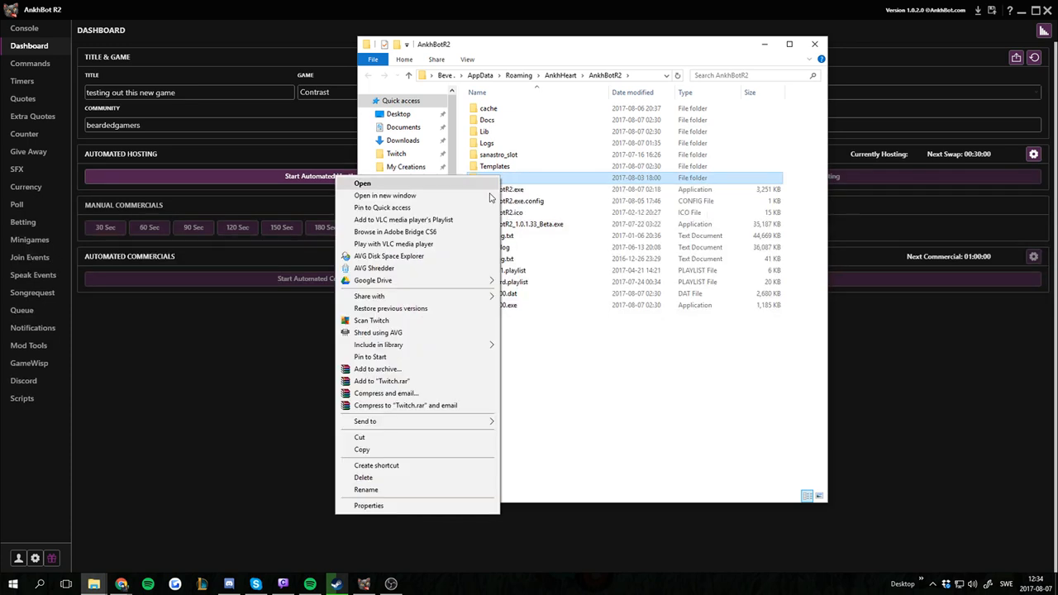
{"action": "mouse_move", "coordinate": [401, 380]}
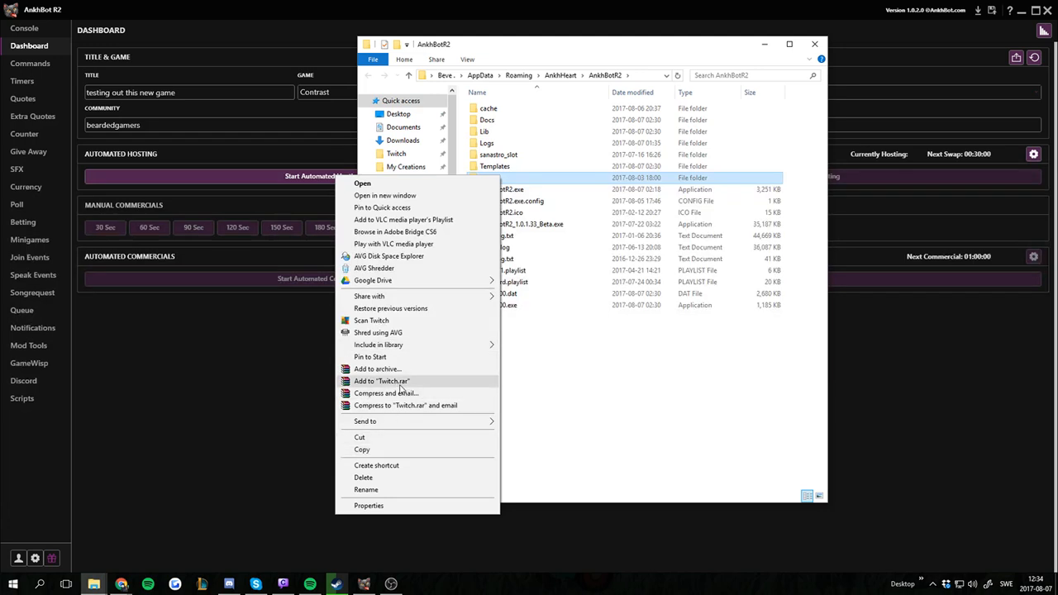
{"action": "mouse_move", "coordinate": [379, 450]}
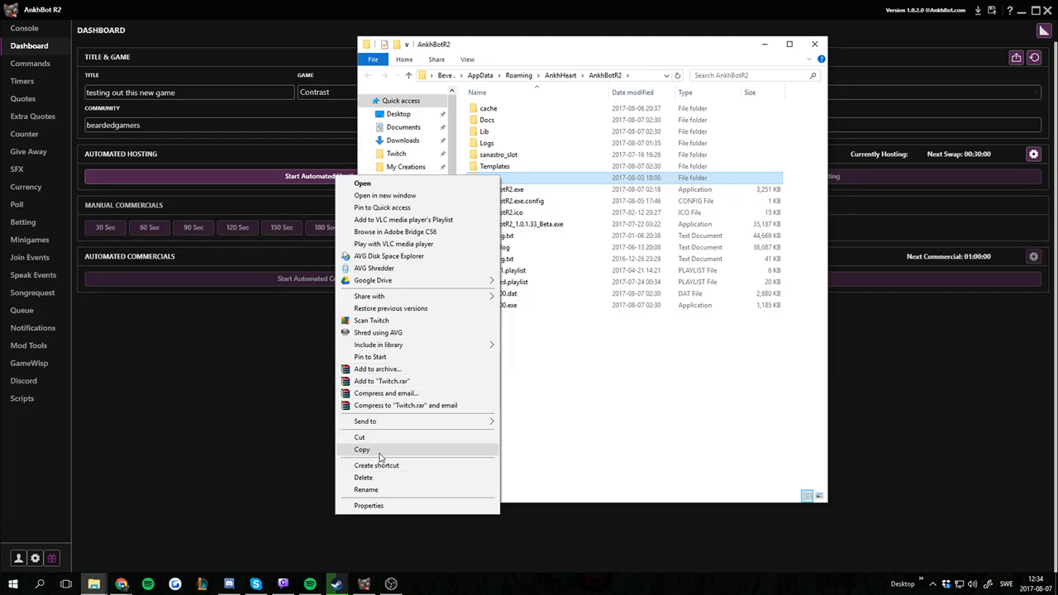
{"action": "left_click", "coordinate": [362, 449]}
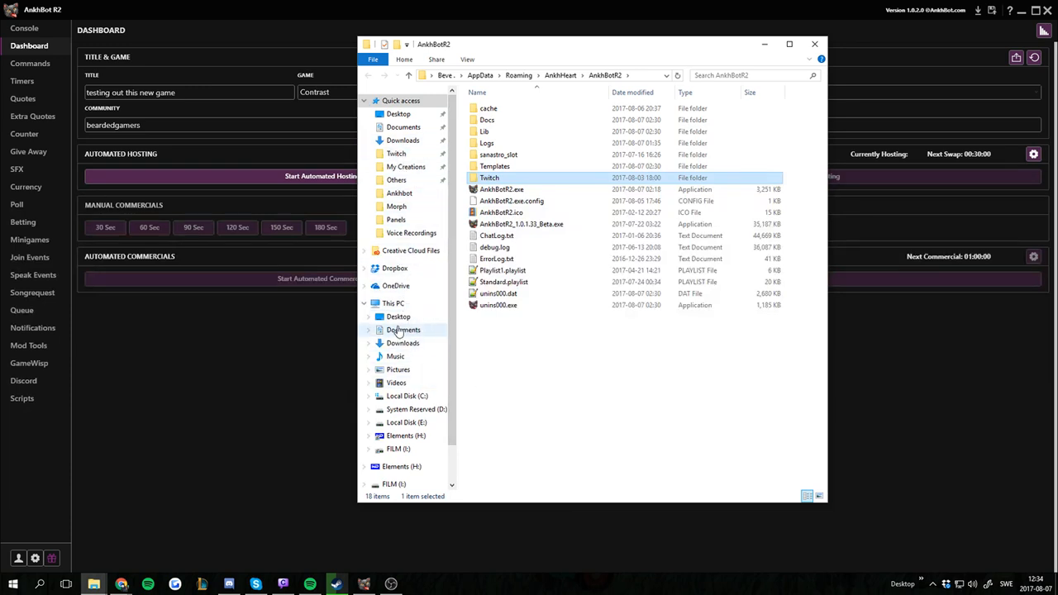
Paste the copied Twitch folder onto the Desktop and let the copy finish
{"action": "right_click", "coordinate": [398, 317]}
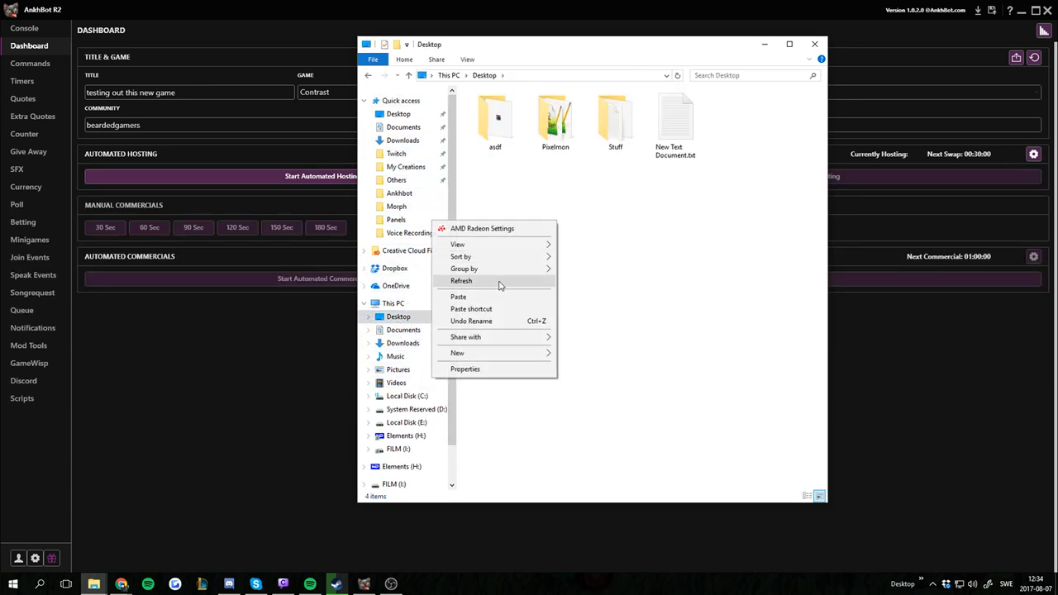
{"action": "left_click", "coordinate": [458, 298]}
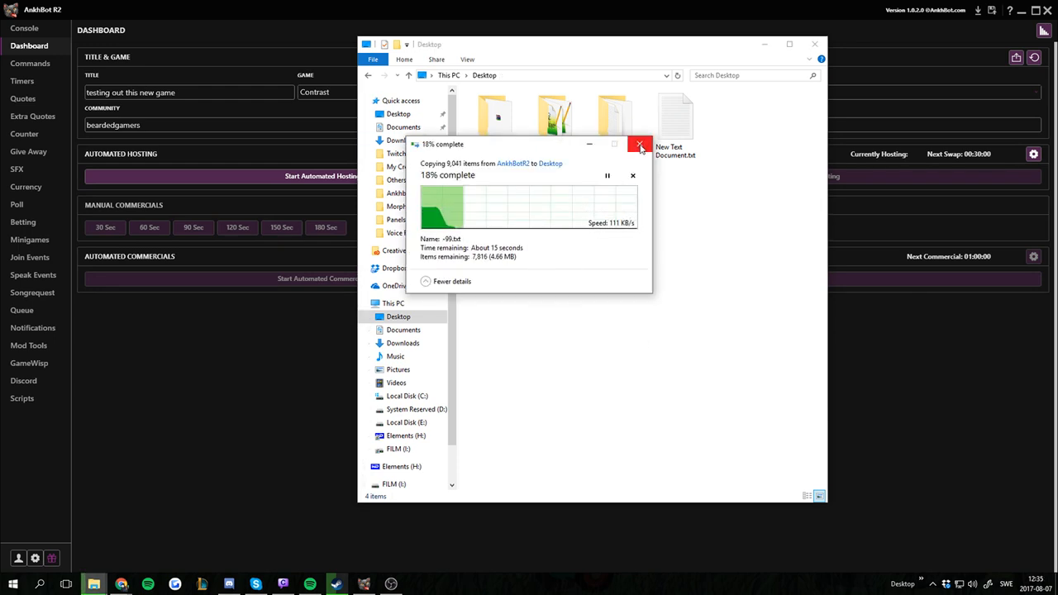
{"action": "left_click", "coordinate": [641, 145]}
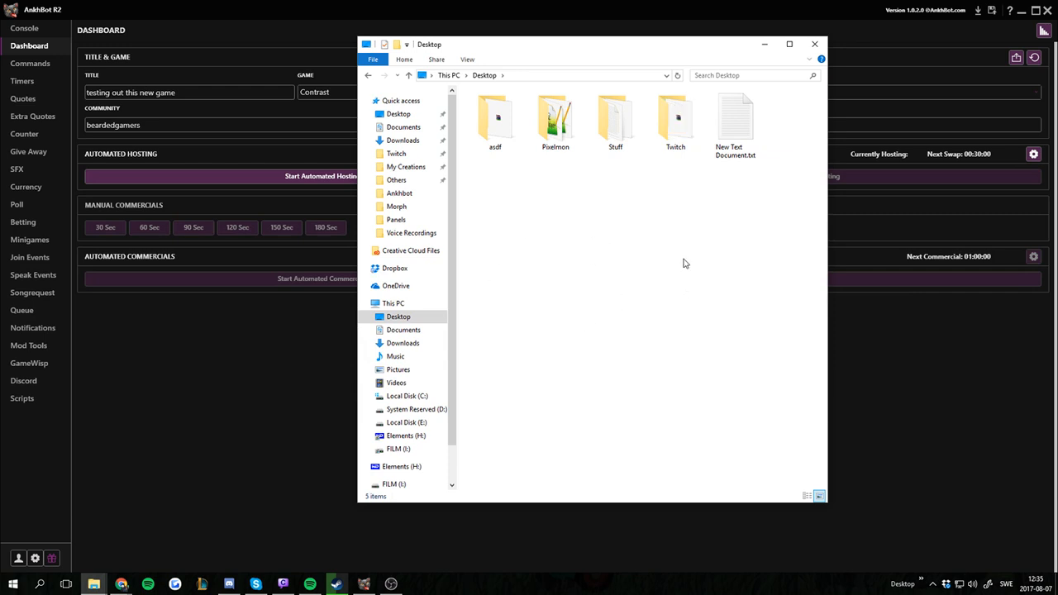
{"action": "mouse_move", "coordinate": [835, 238]}
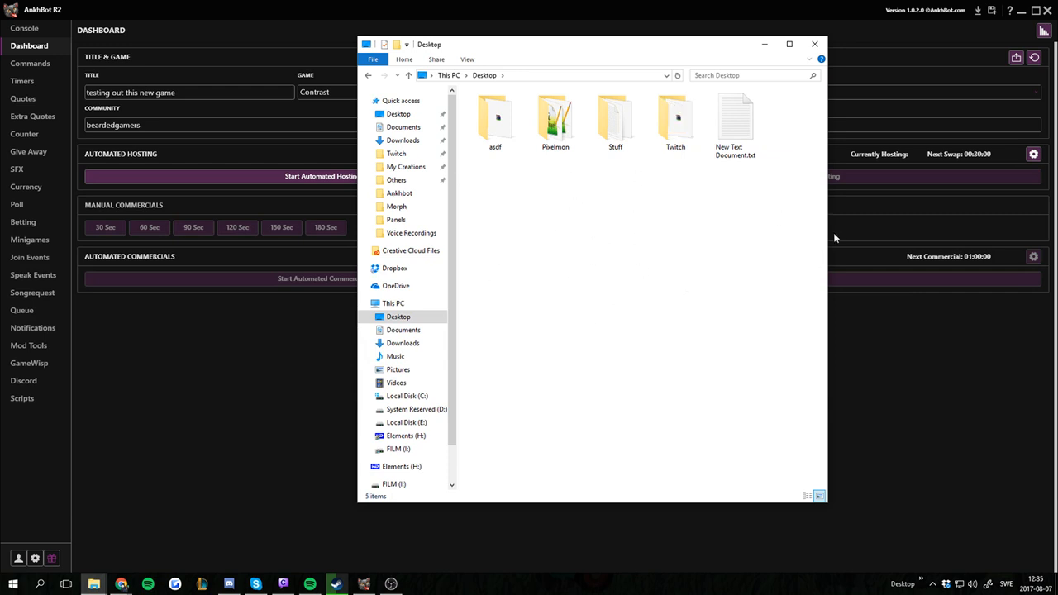
{"action": "mouse_move", "coordinate": [903, 333]}
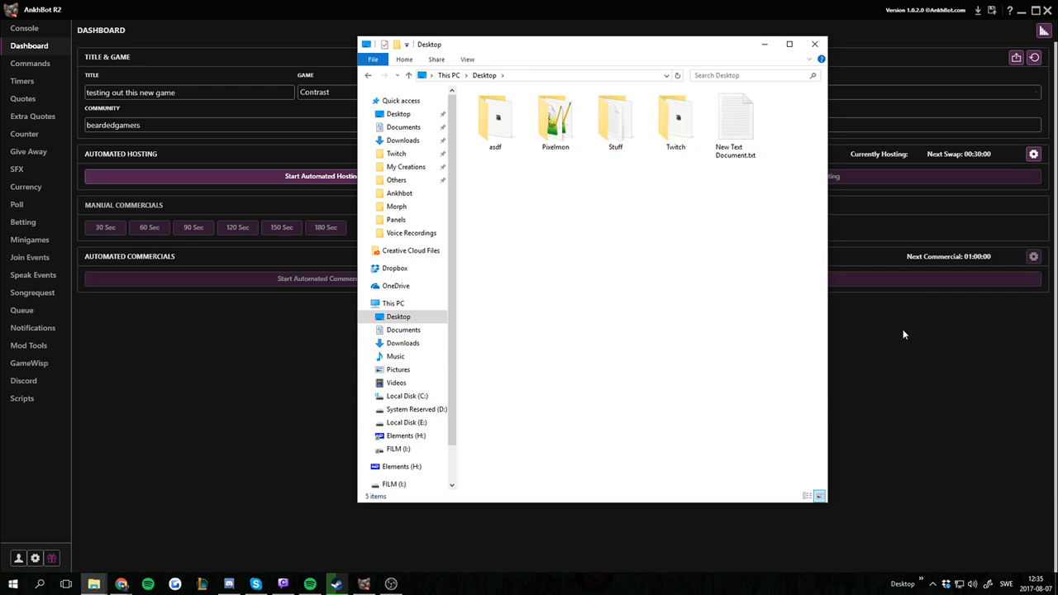
{"action": "mouse_move", "coordinate": [849, 362]}
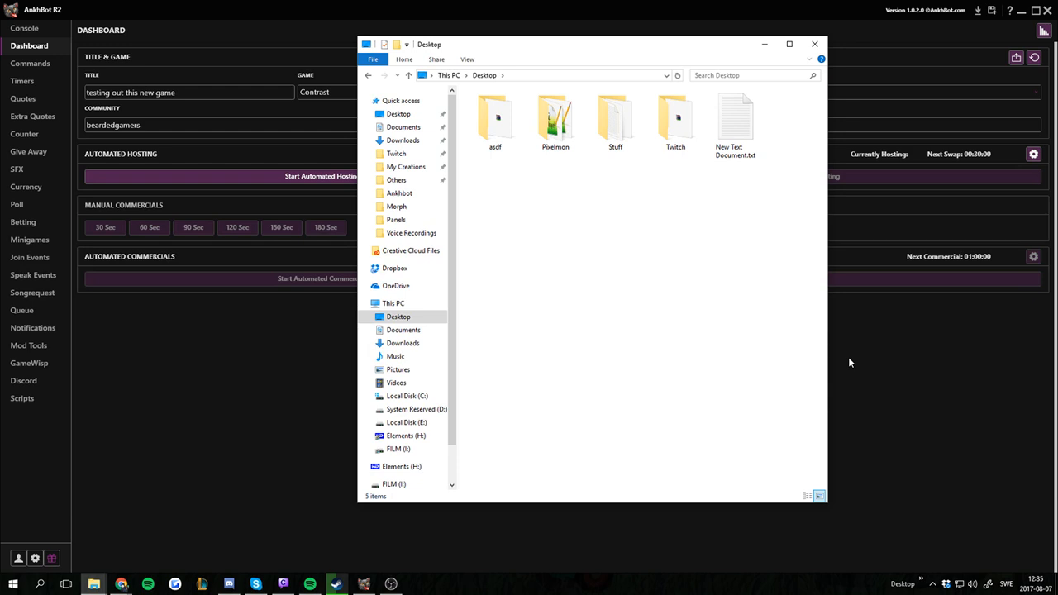
{"action": "mouse_move", "coordinate": [601, 341]}
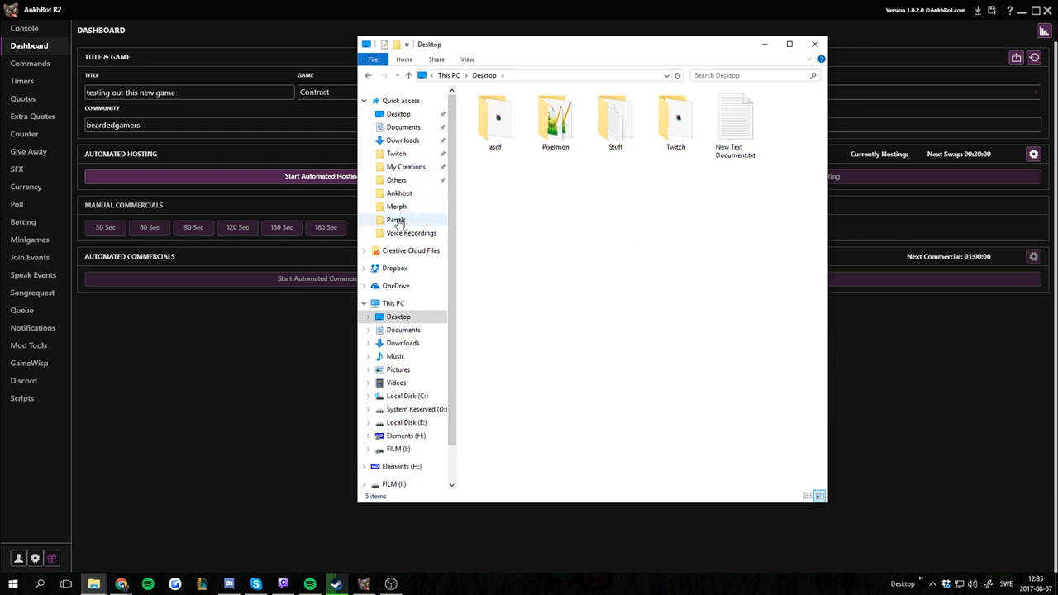
Navigate back to AnkhBotR2 and open its original Twitch data folder
{"action": "left_click", "coordinate": [400, 192]}
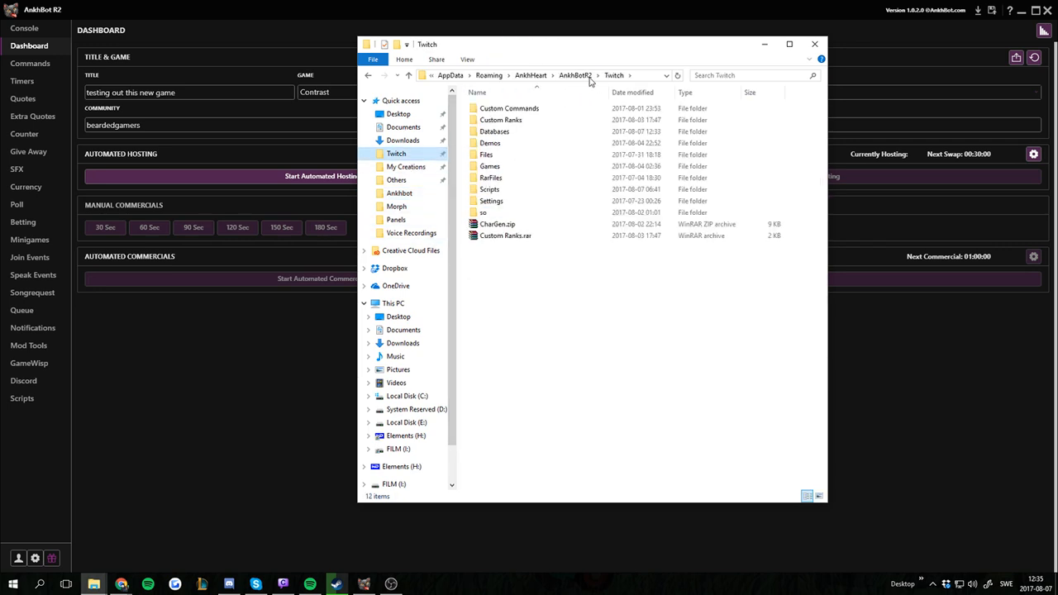
{"action": "left_click", "coordinate": [605, 76]}
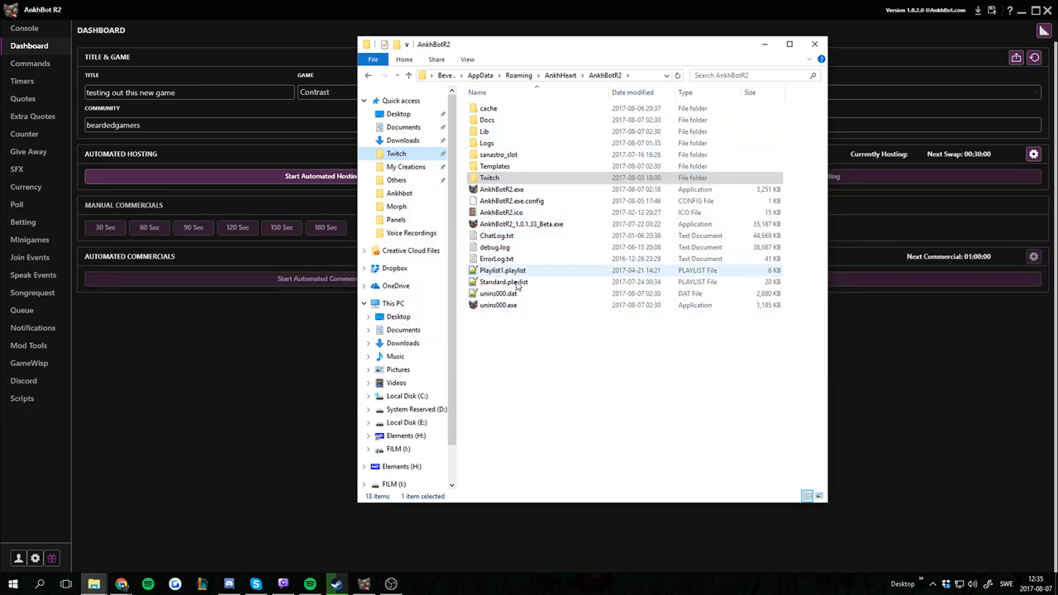
{"action": "left_click", "coordinate": [489, 178]}
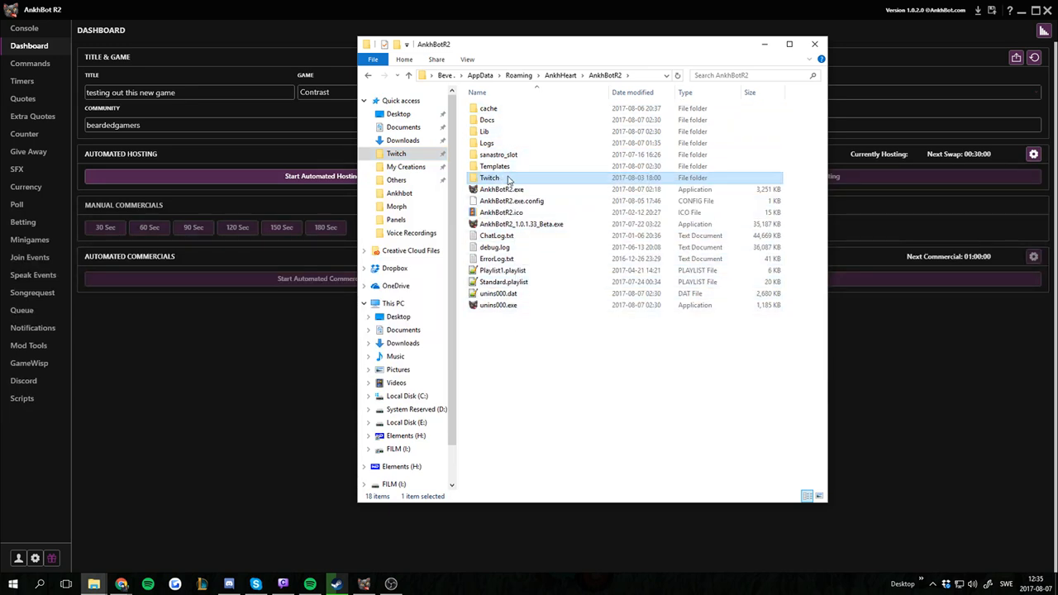
{"action": "double_click", "coordinate": [489, 178]}
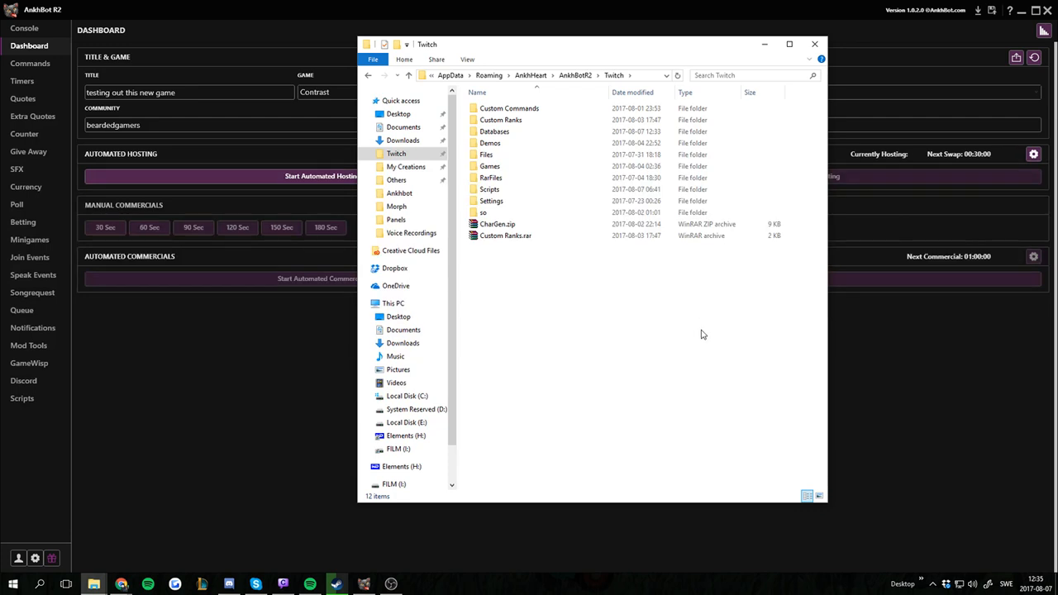